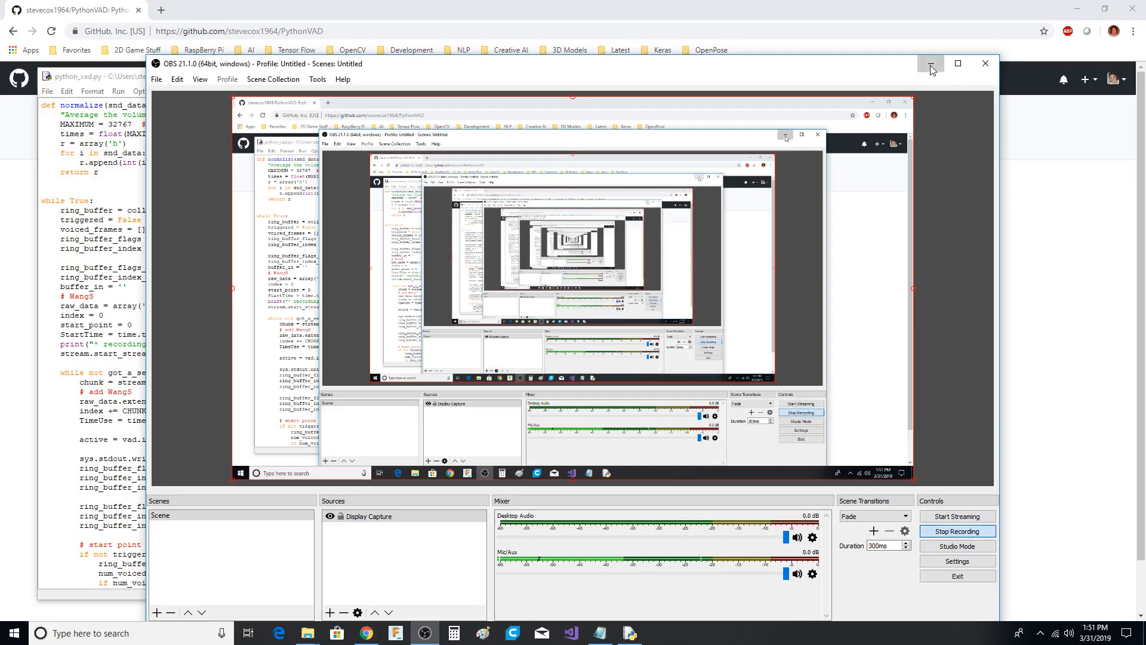
# Step: Minimize the OBS window so the PythonVAD repository page and README are visible
pyautogui.click(930, 64)
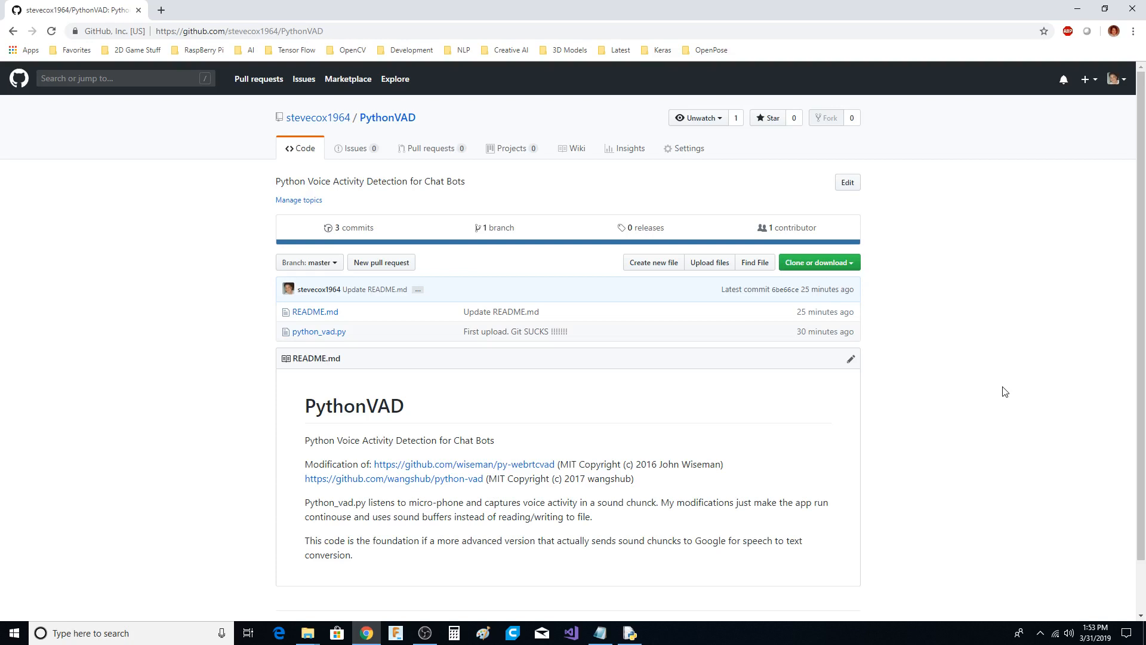
pyautogui.moveTo(979, 395)
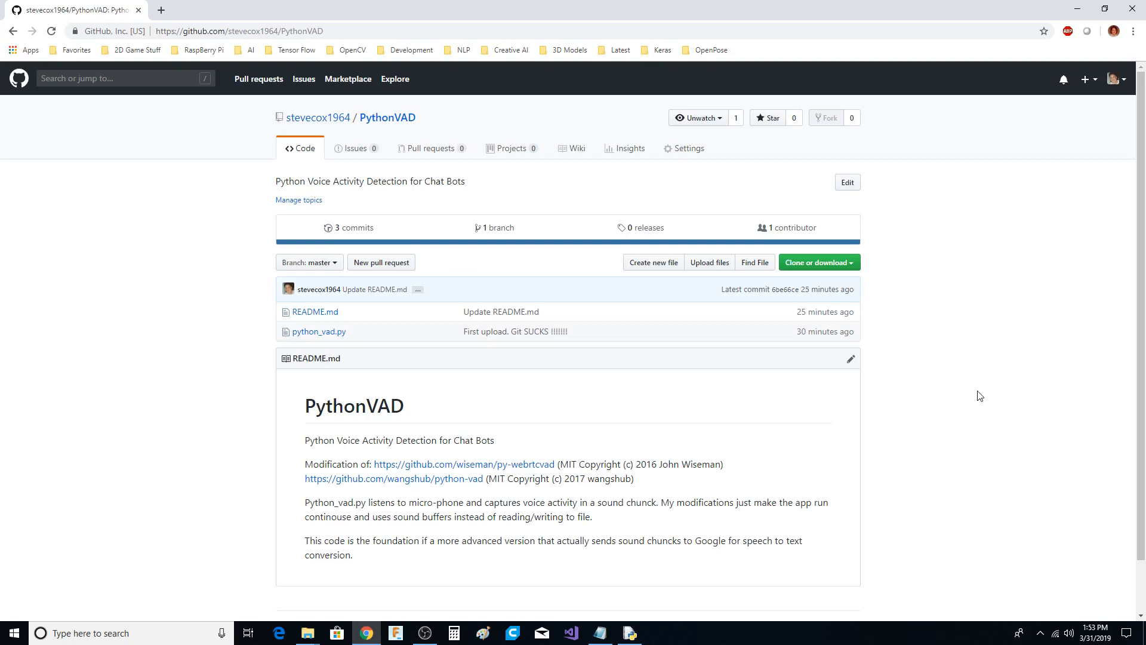
pyautogui.moveTo(993, 359)
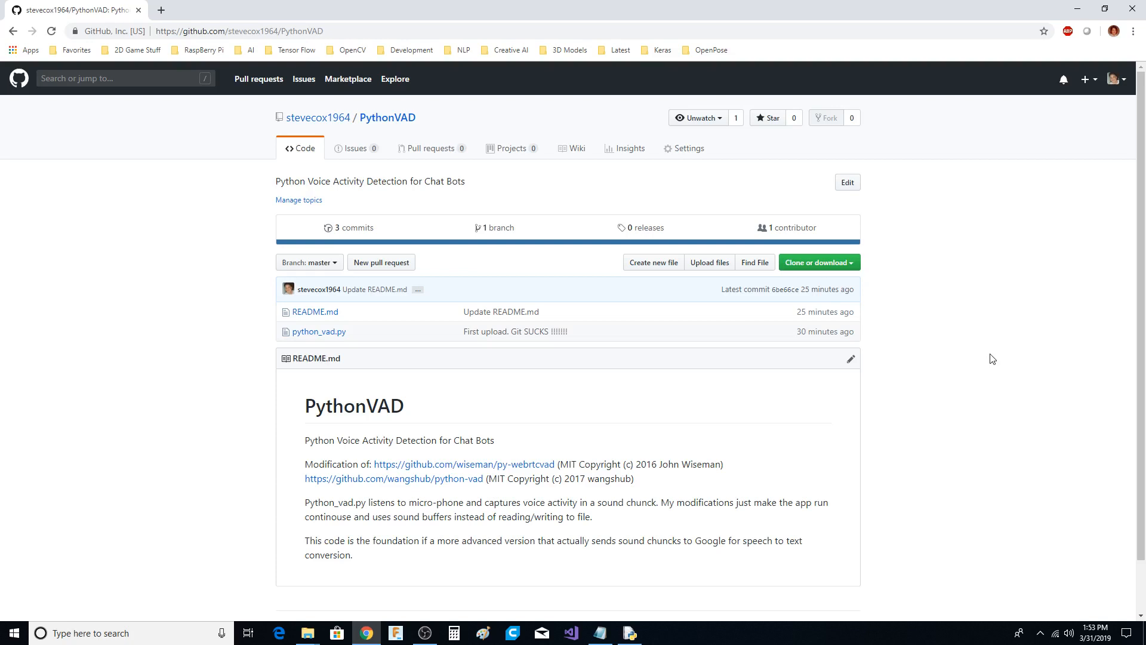
pyautogui.moveTo(987, 365)
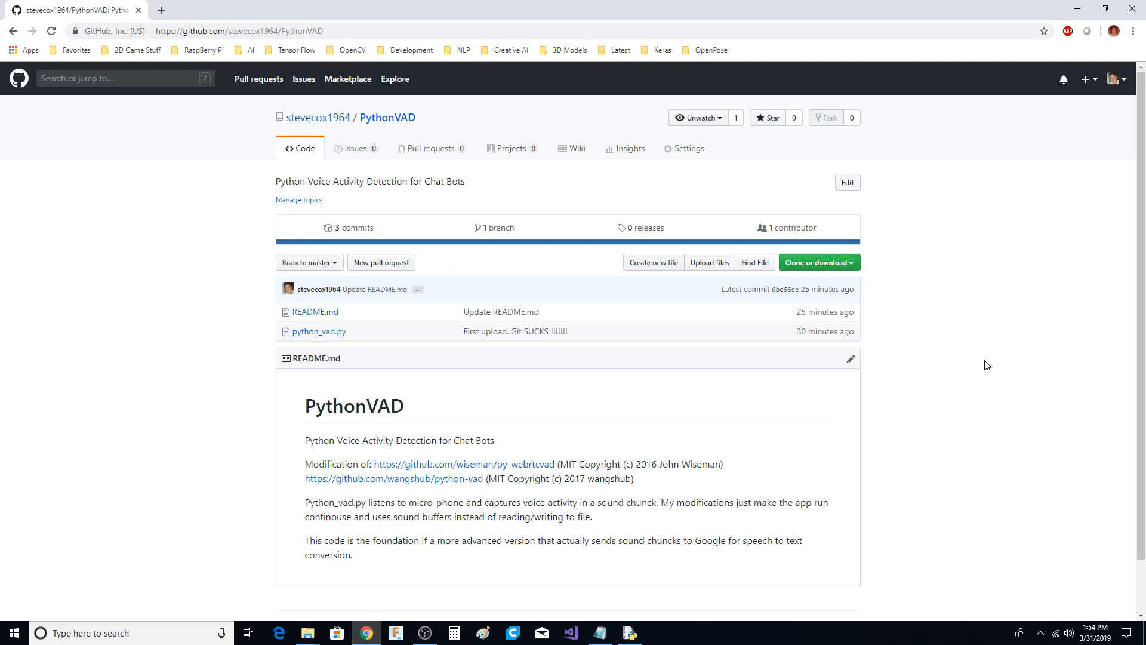
pyautogui.moveTo(978, 327)
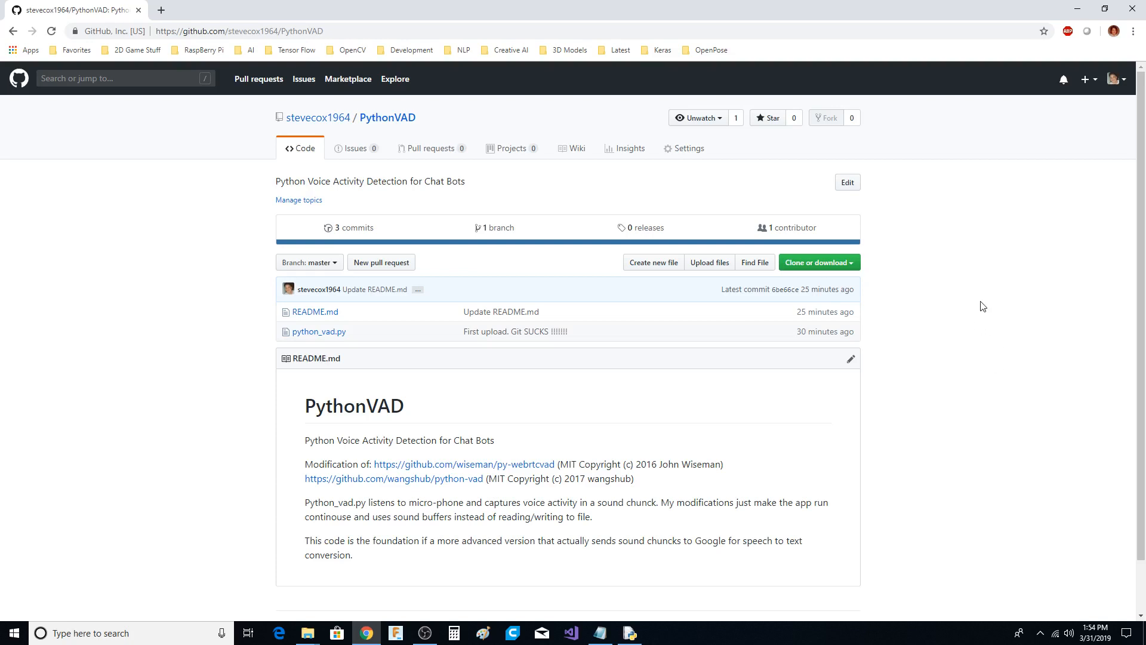
pyautogui.moveTo(996, 378)
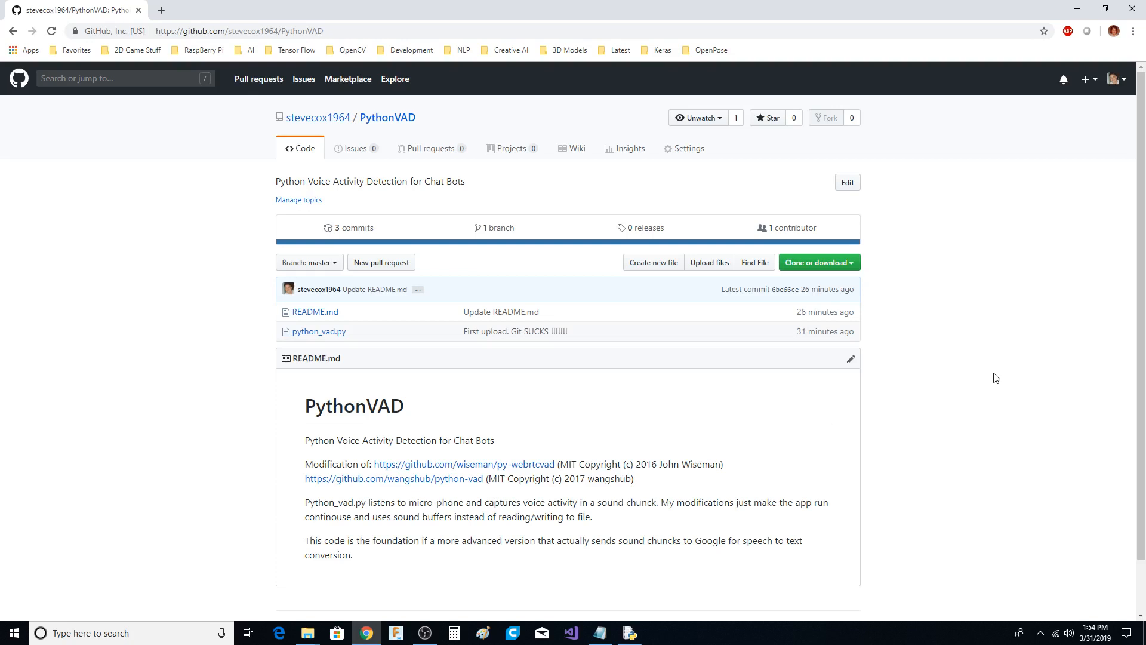
pyautogui.moveTo(936, 379)
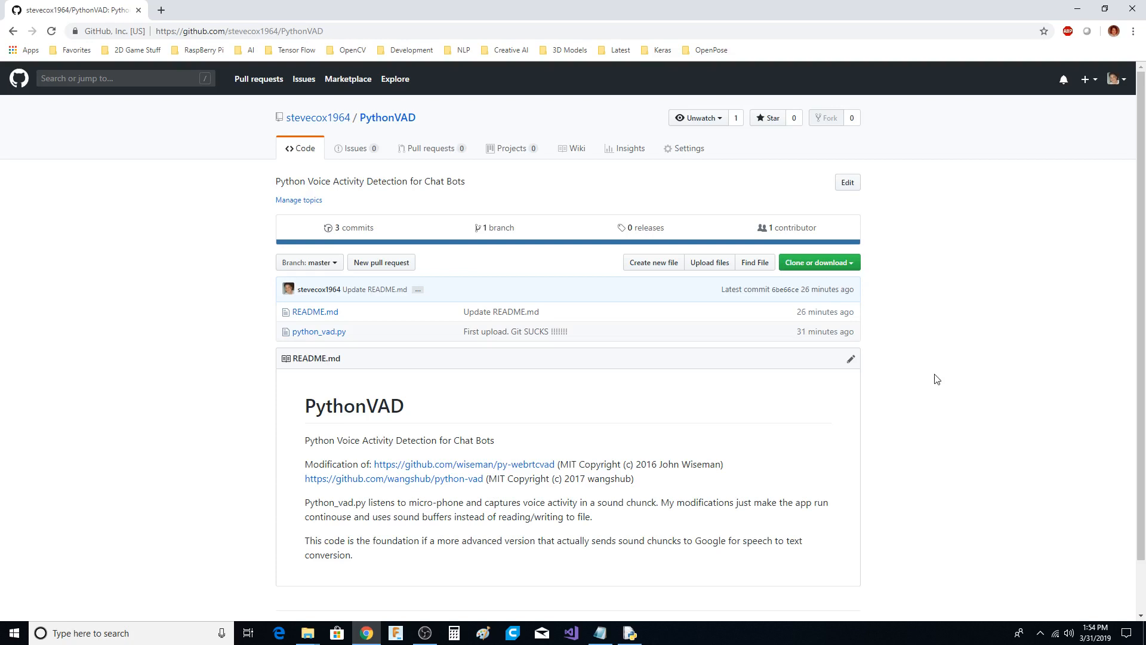
# Step: Bring python_vad.py into the IDLE editor and review its header and credited repository links
pyautogui.click(630, 633)
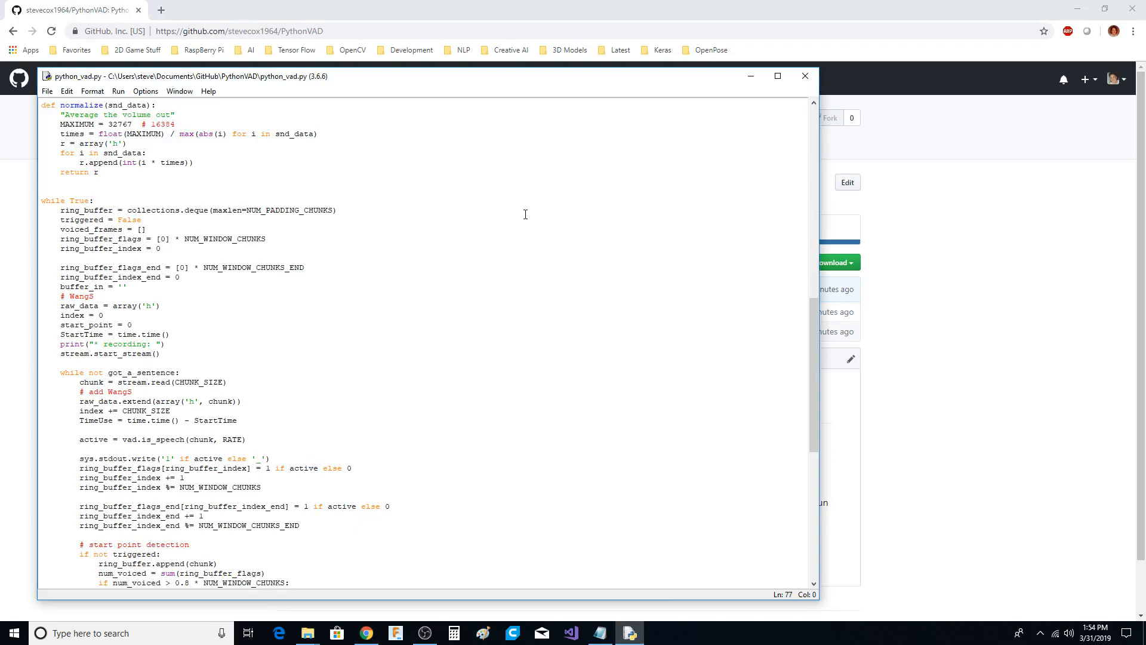
pyautogui.scroll(3)
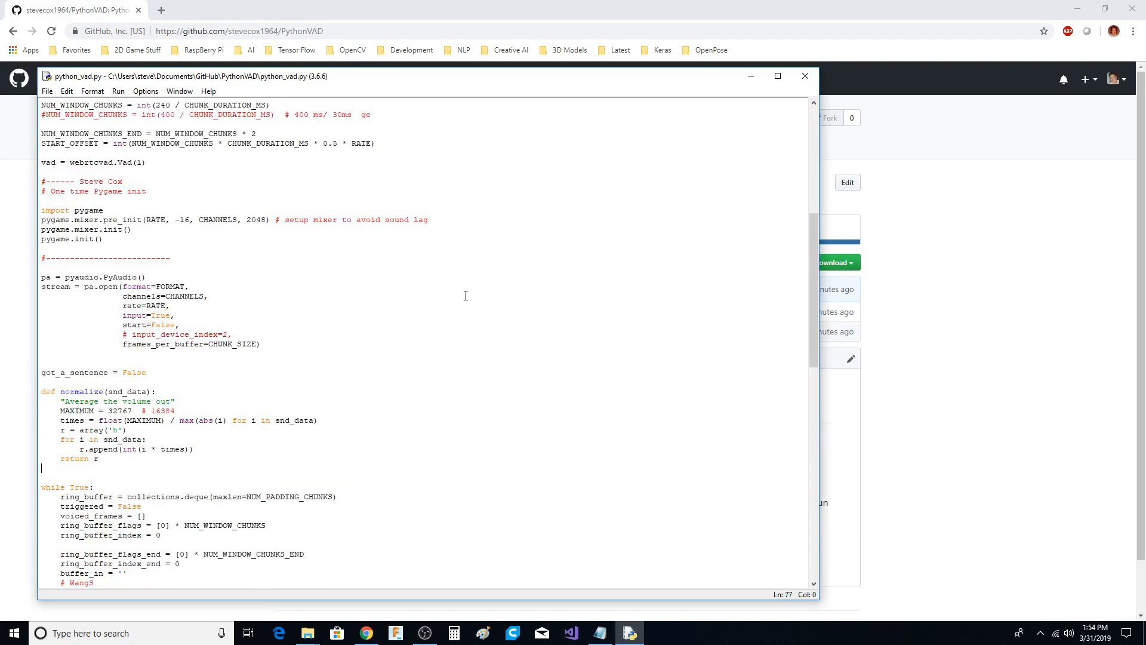
pyautogui.scroll(3)
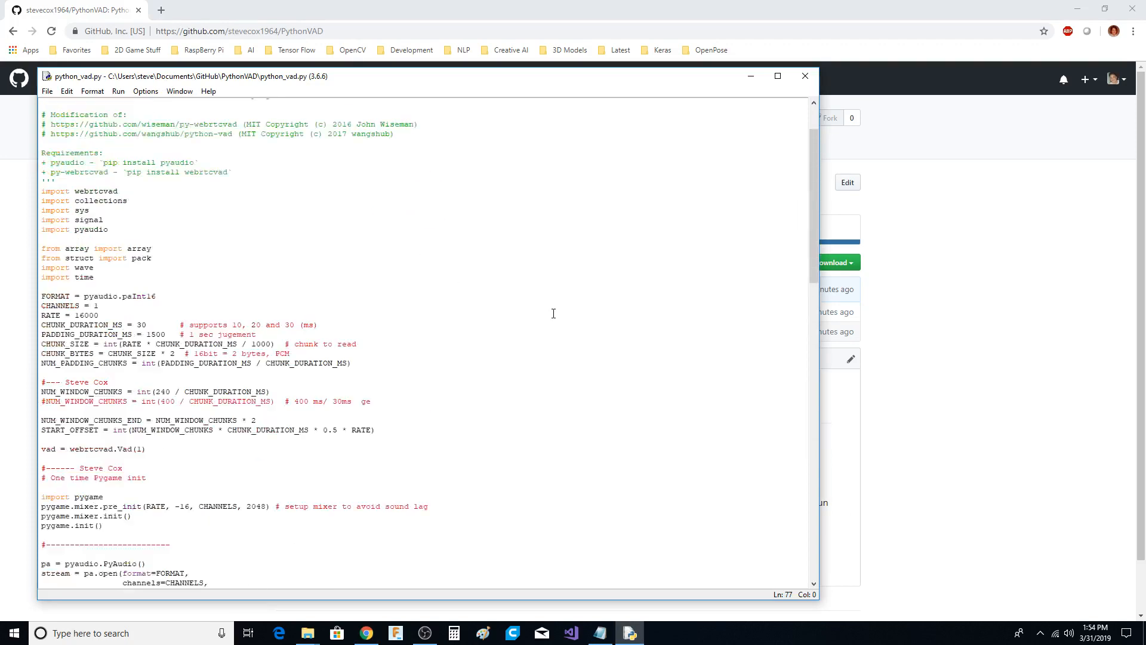
pyautogui.scroll(3)
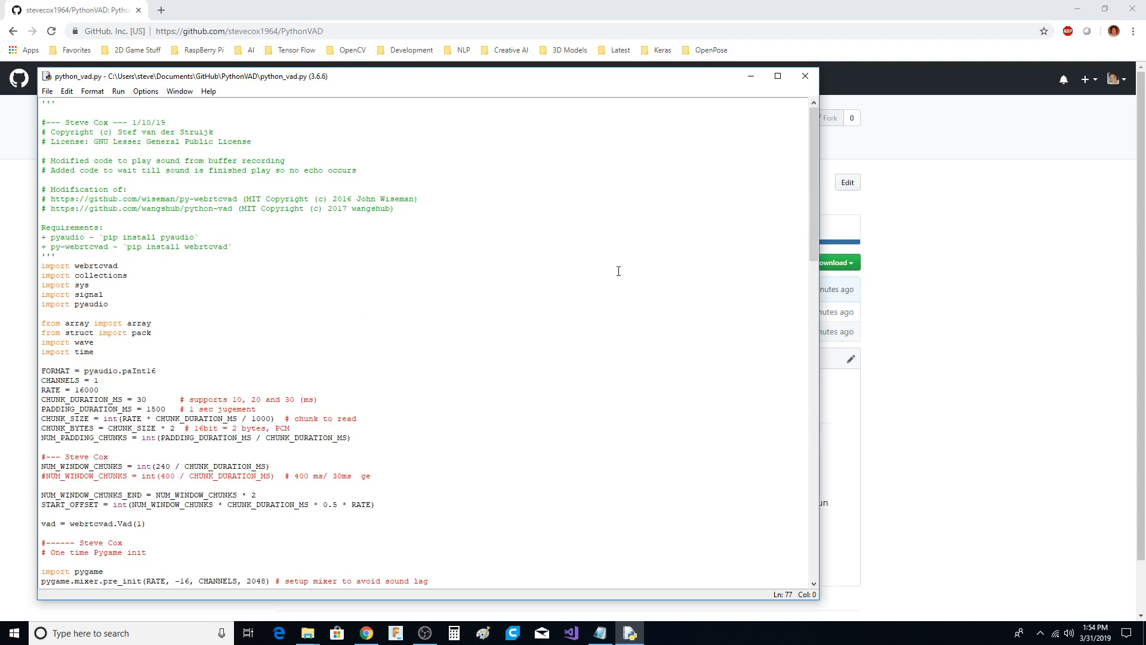
pyautogui.doubleClick(76, 122)
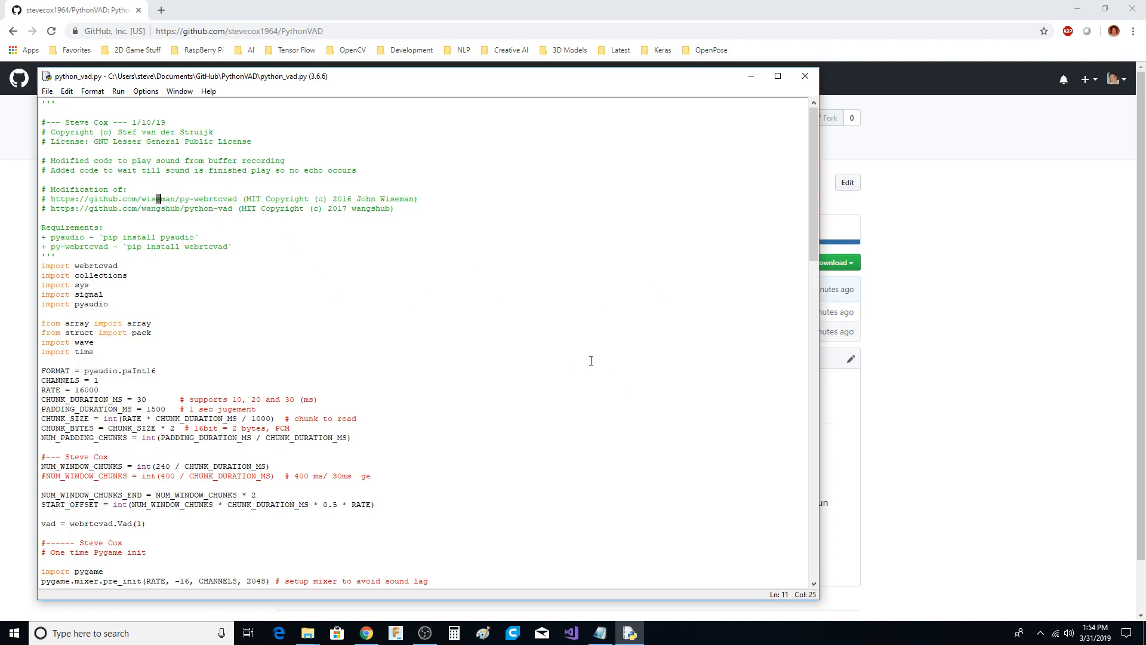
pyautogui.moveTo(148, 197)
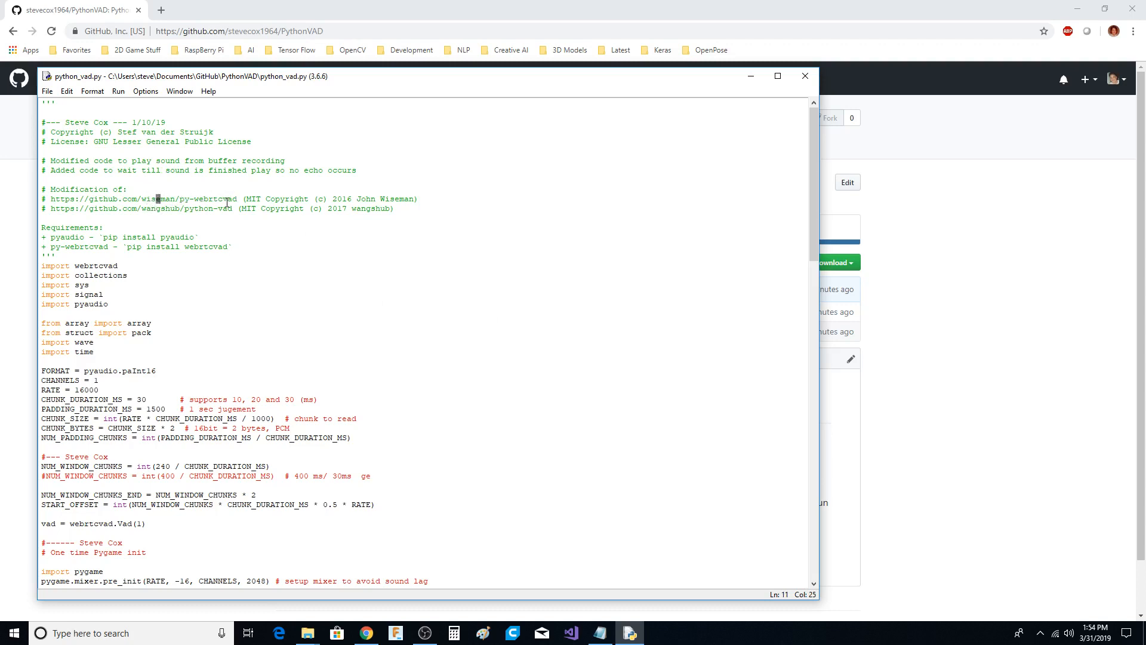
pyautogui.doubleClick(208, 199)
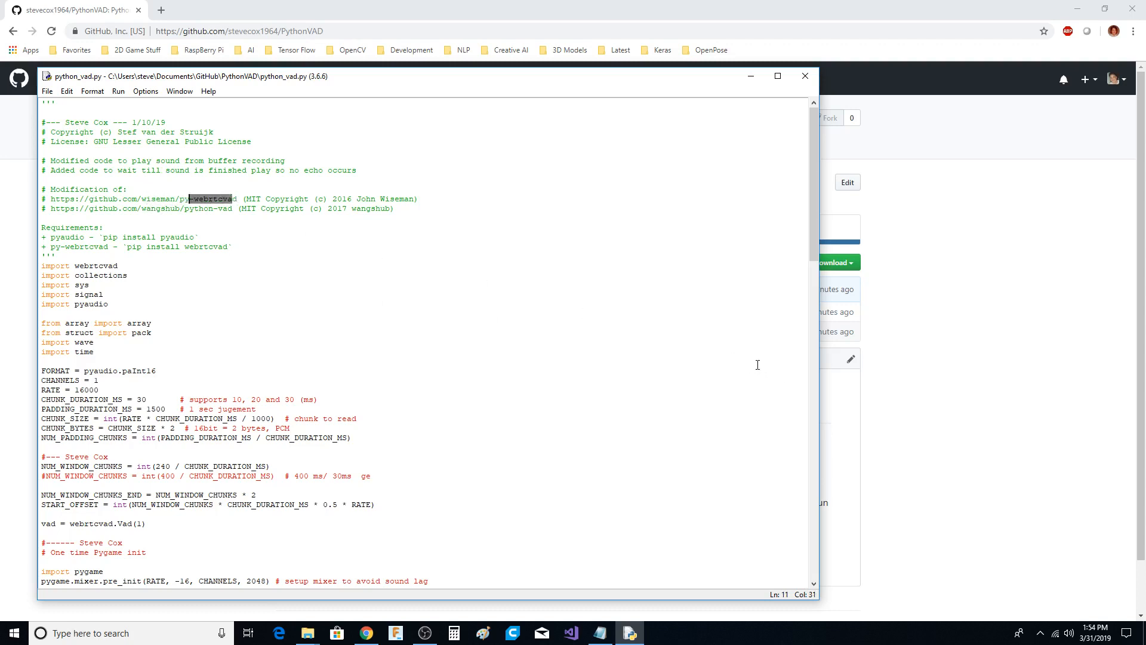
pyautogui.moveTo(528, 255)
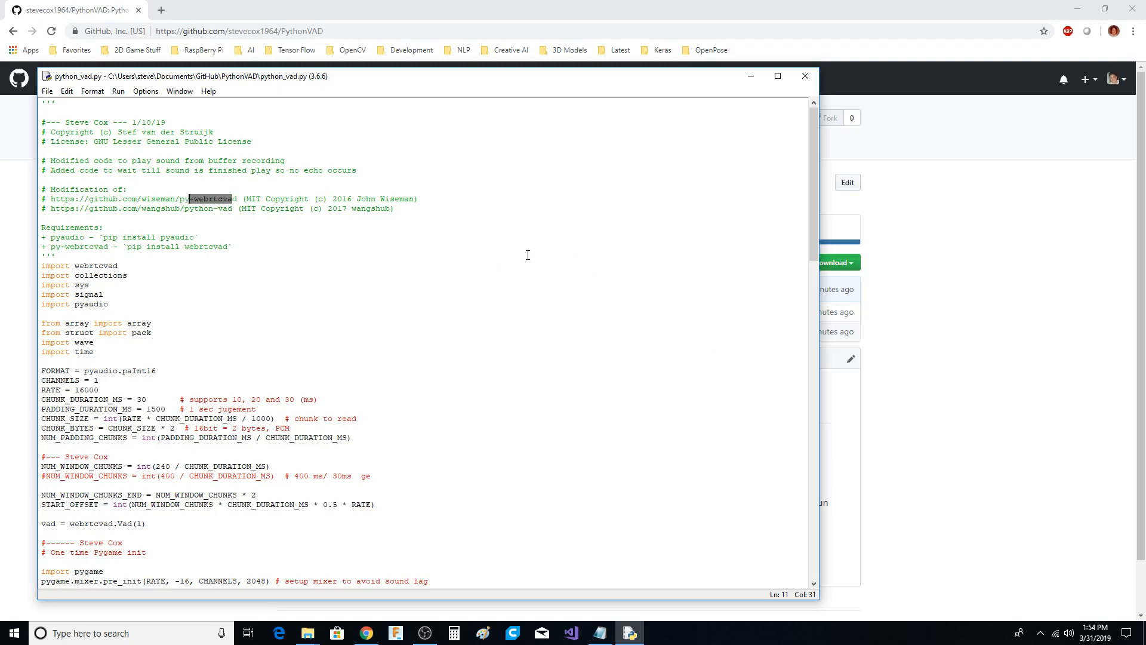
pyautogui.moveTo(338, 201)
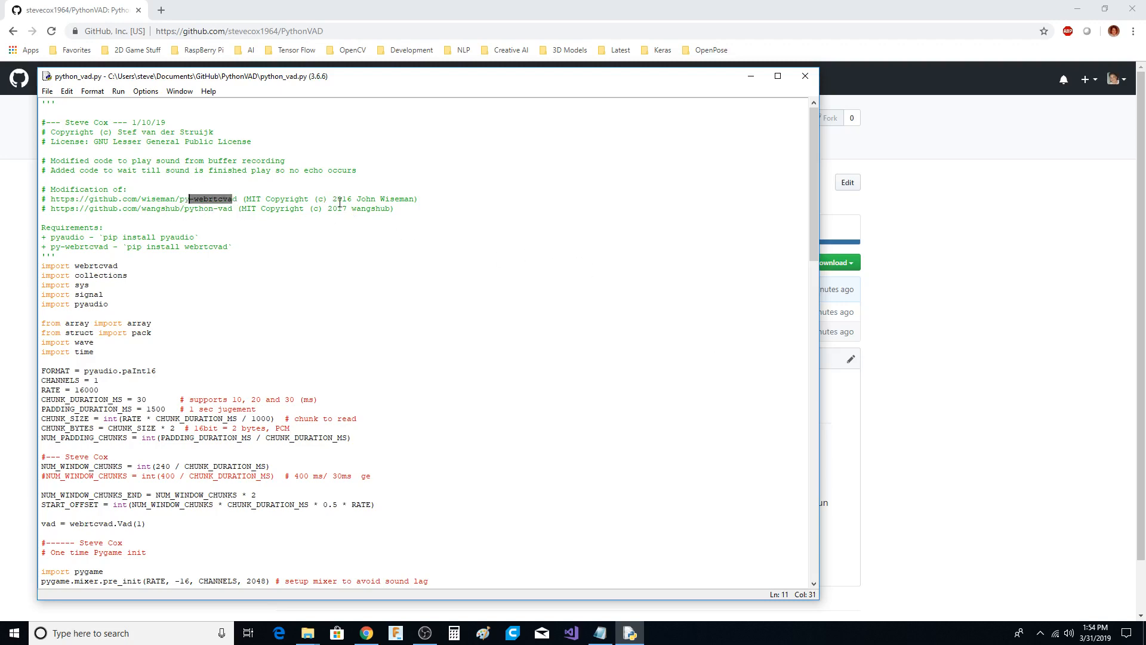
# Step: Scroll through the pygame setup, normalize function and recording loop, then focus the code
pyautogui.scroll(-3)
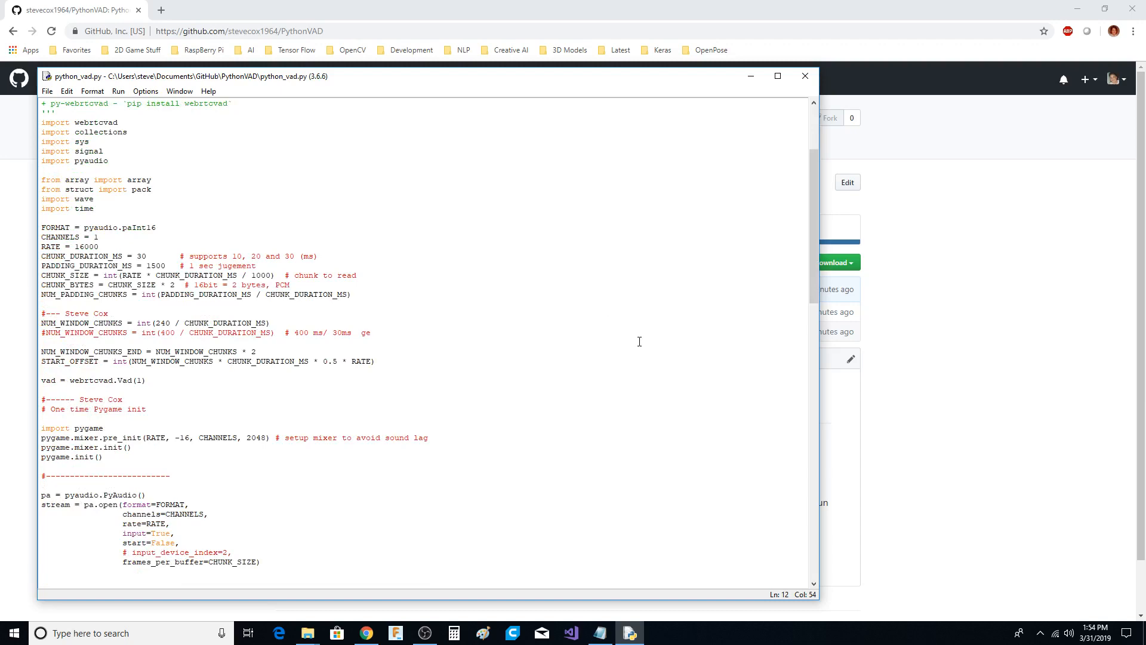
pyautogui.moveTo(481, 325)
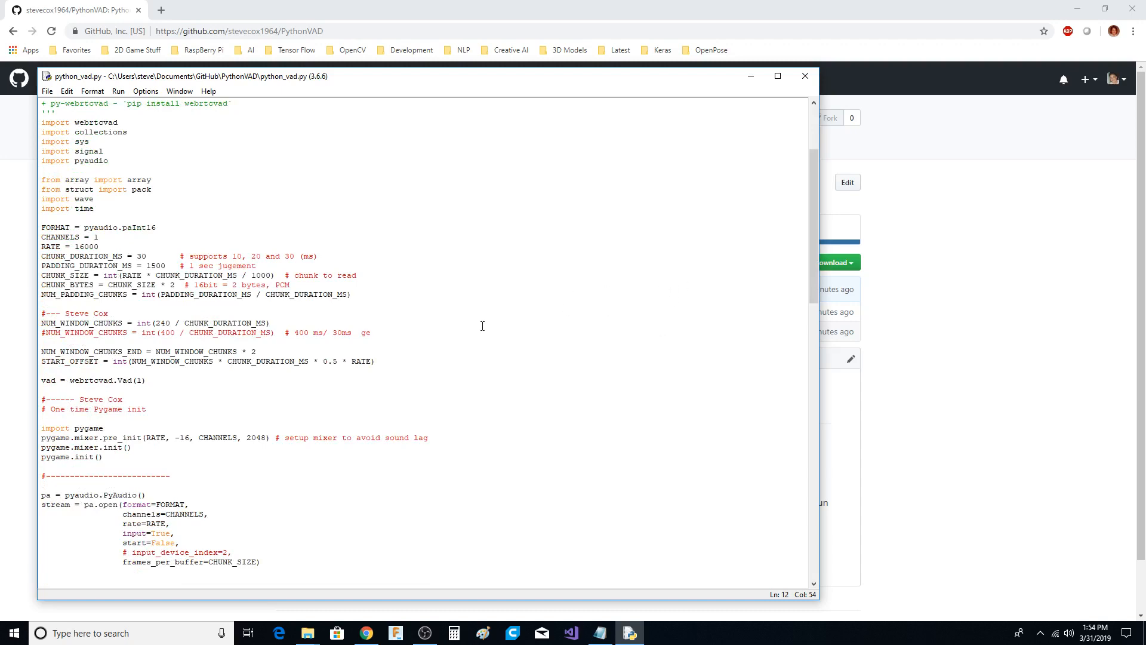
pyautogui.scroll(-3)
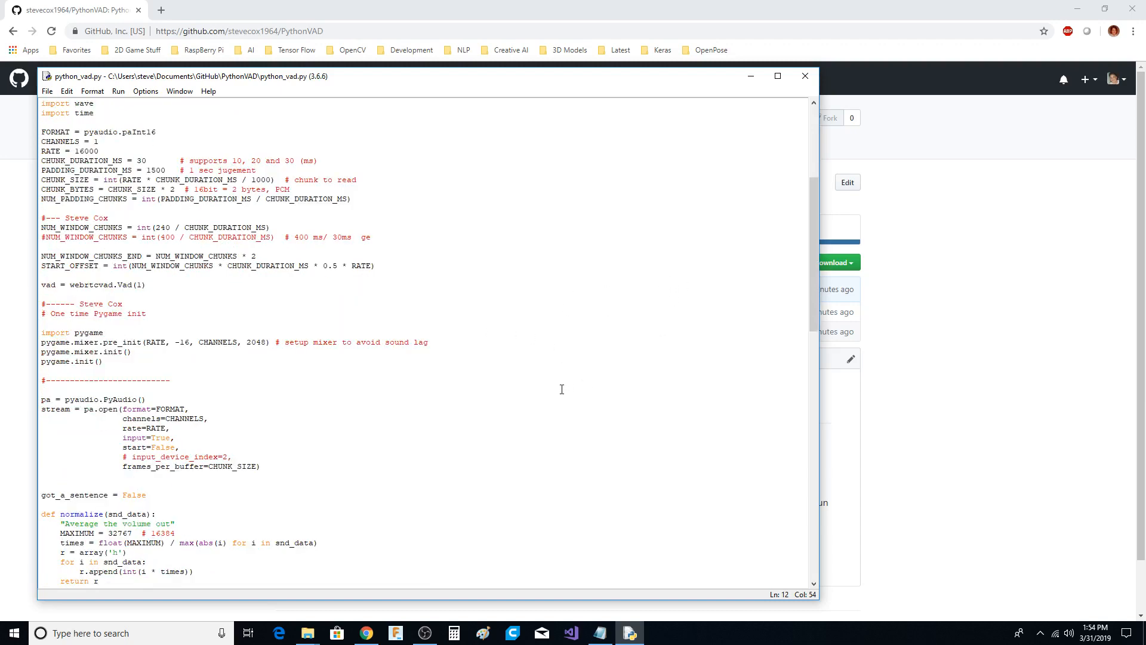
pyautogui.scroll(-3)
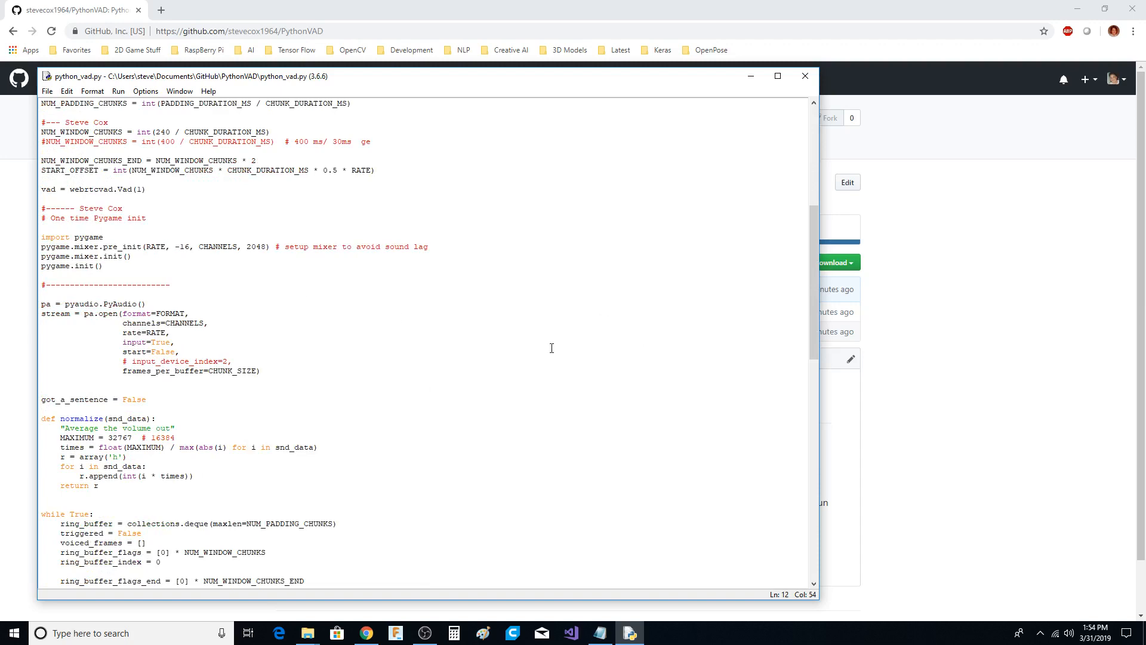
pyautogui.scroll(-3)
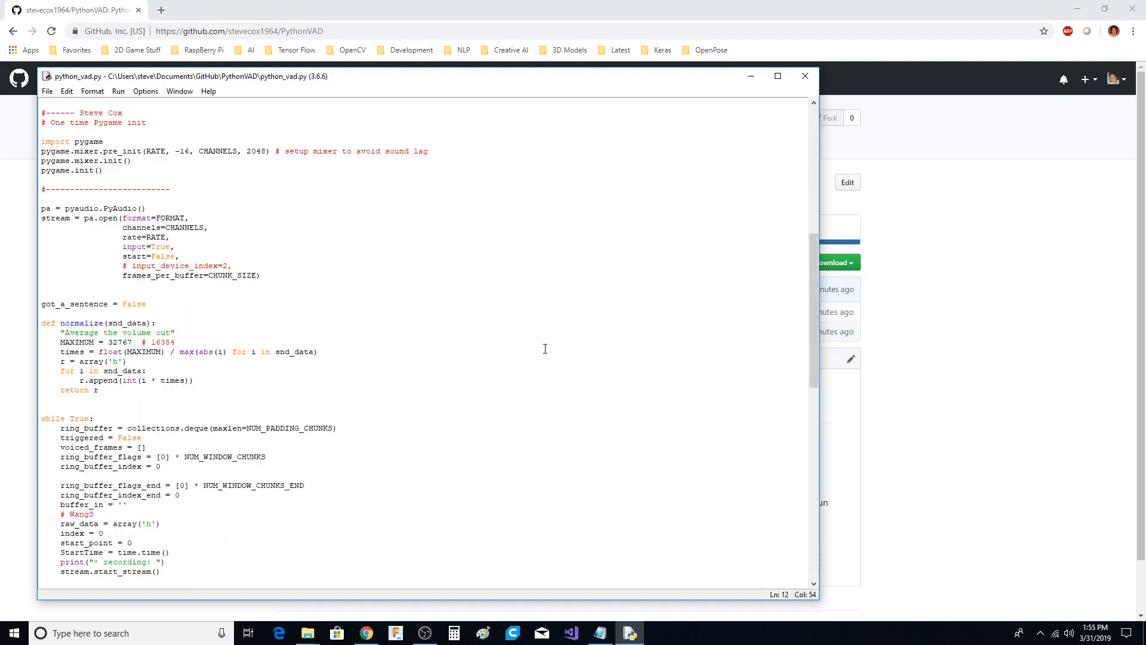
pyautogui.scroll(-3)
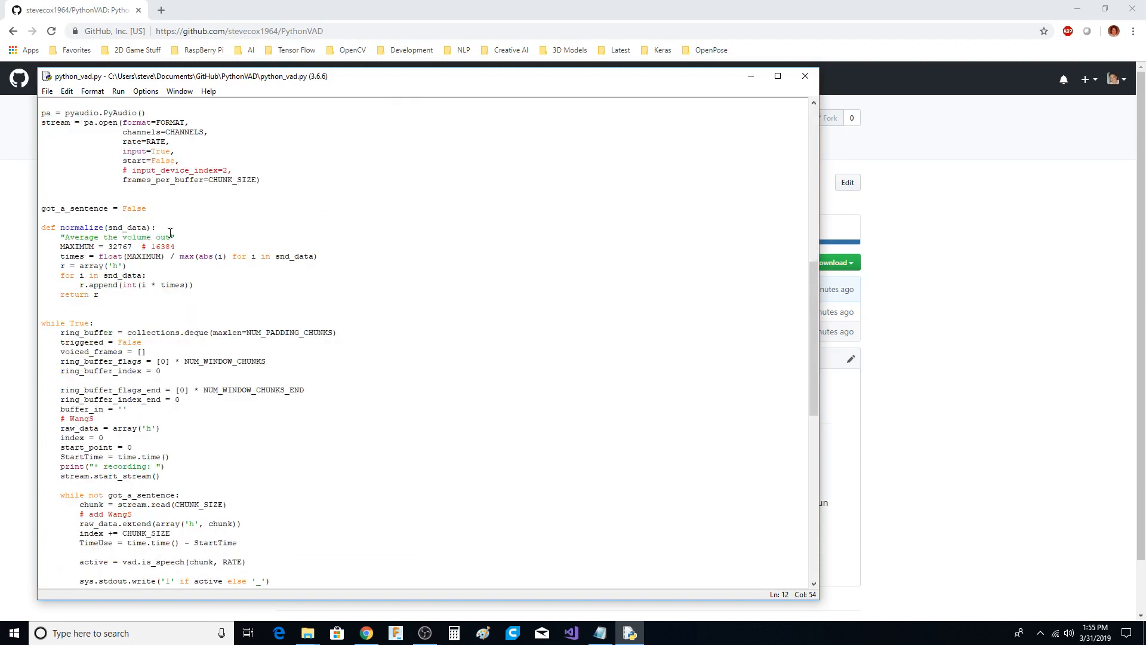
pyautogui.scroll(3)
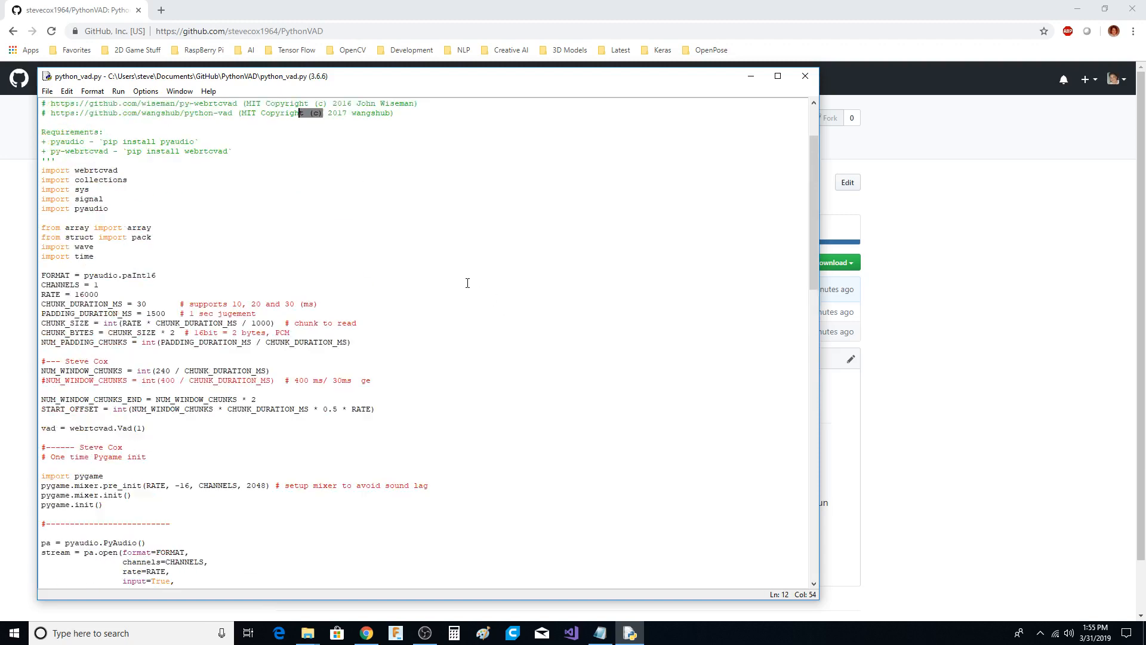
pyautogui.moveTo(381, 117)
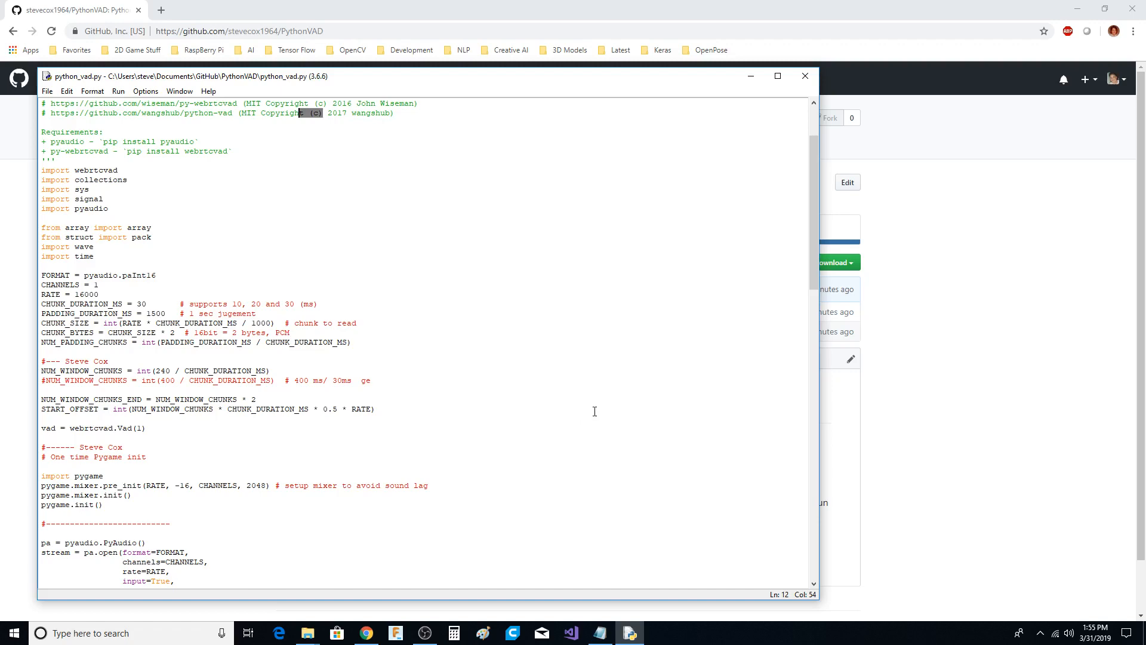
pyautogui.scroll(-3)
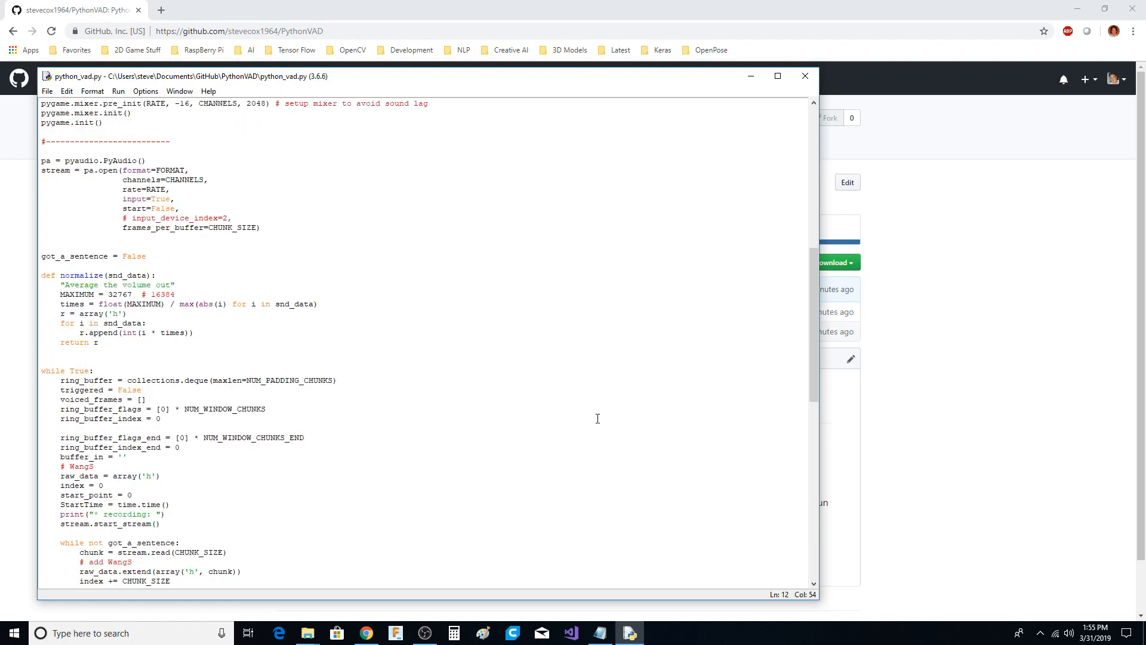
pyautogui.scroll(-3)
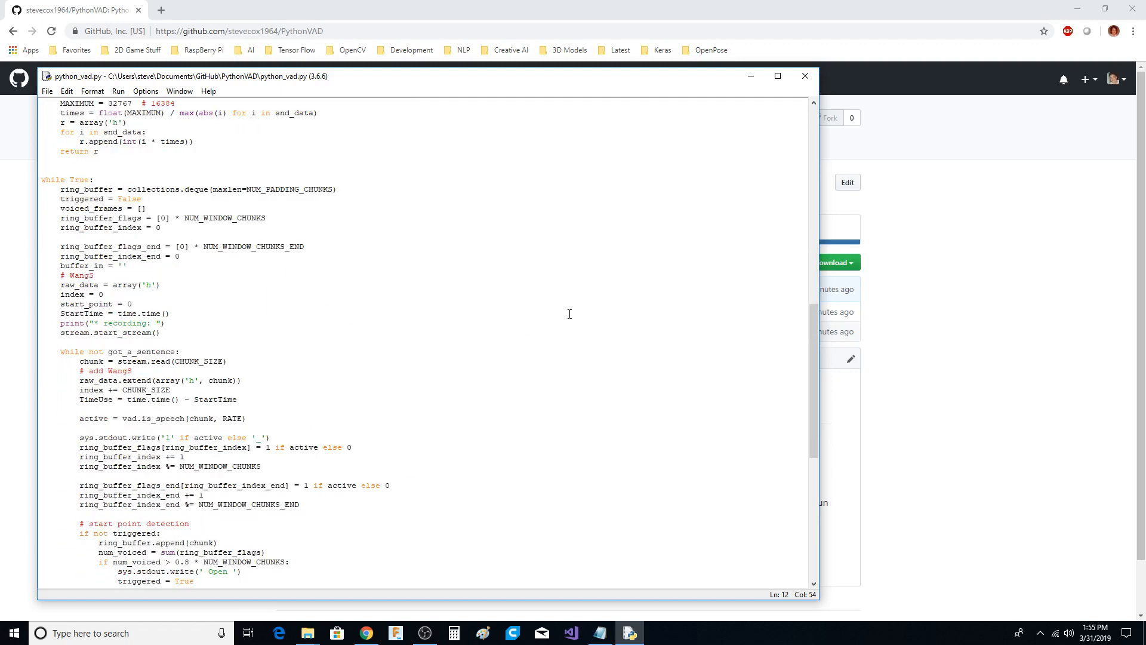
pyautogui.scroll(-3)
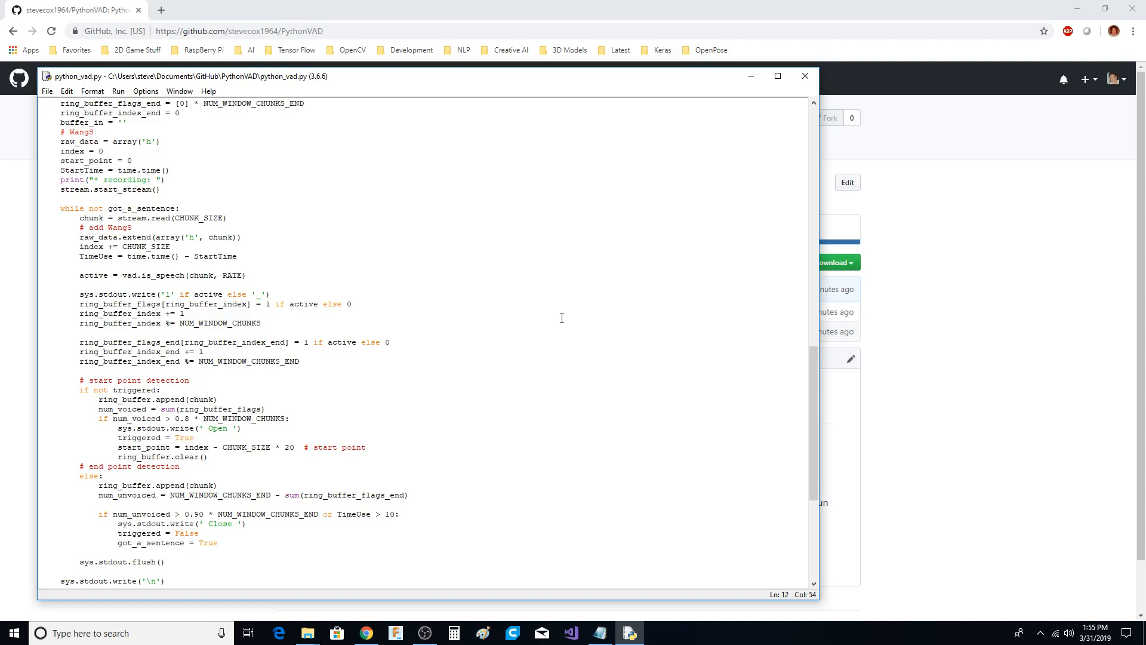
pyautogui.click(118, 91)
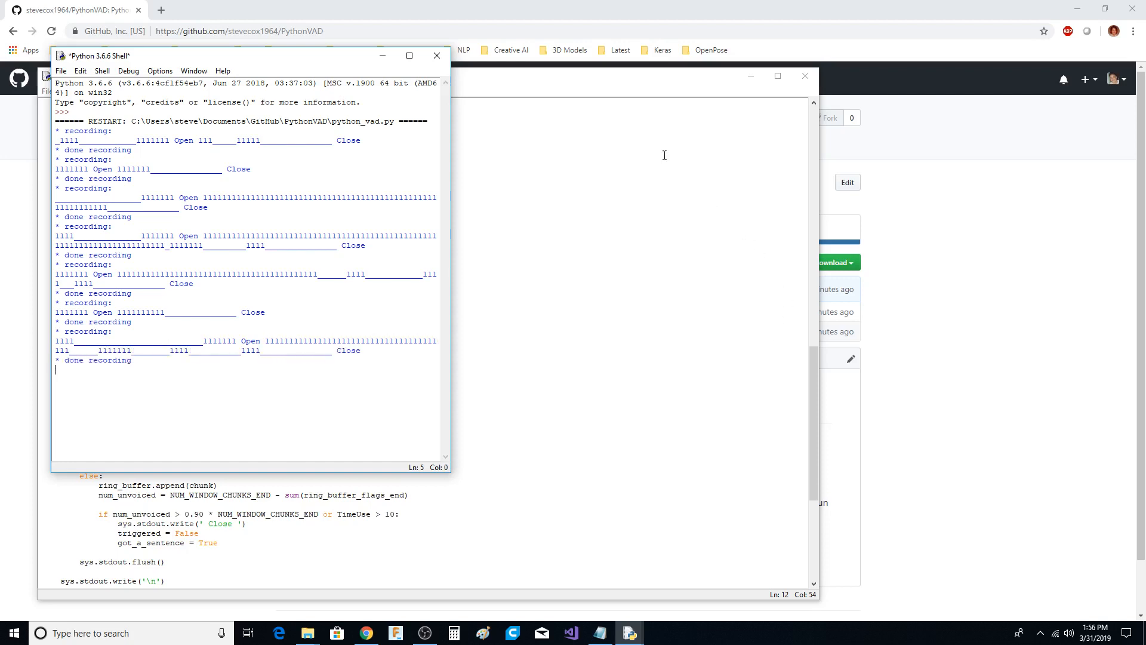
# Step: Return to the python_vad.py editor showing the speech-detection loop after the run
pyautogui.click(437, 56)
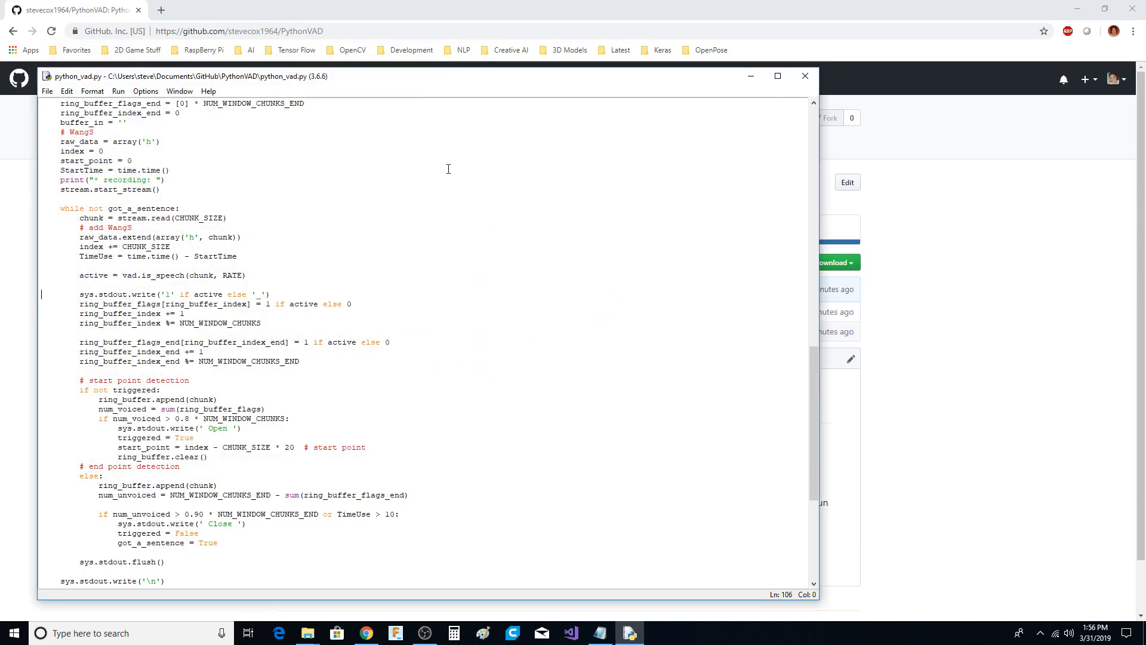
pyautogui.moveTo(487, 262)
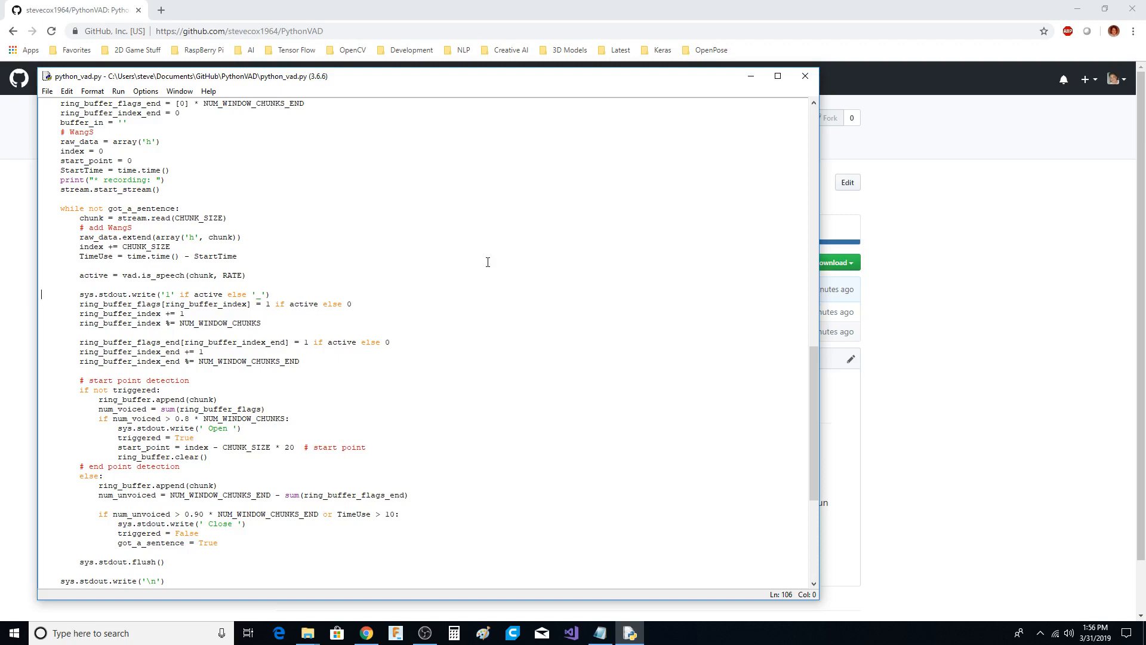
pyautogui.scroll(-3)
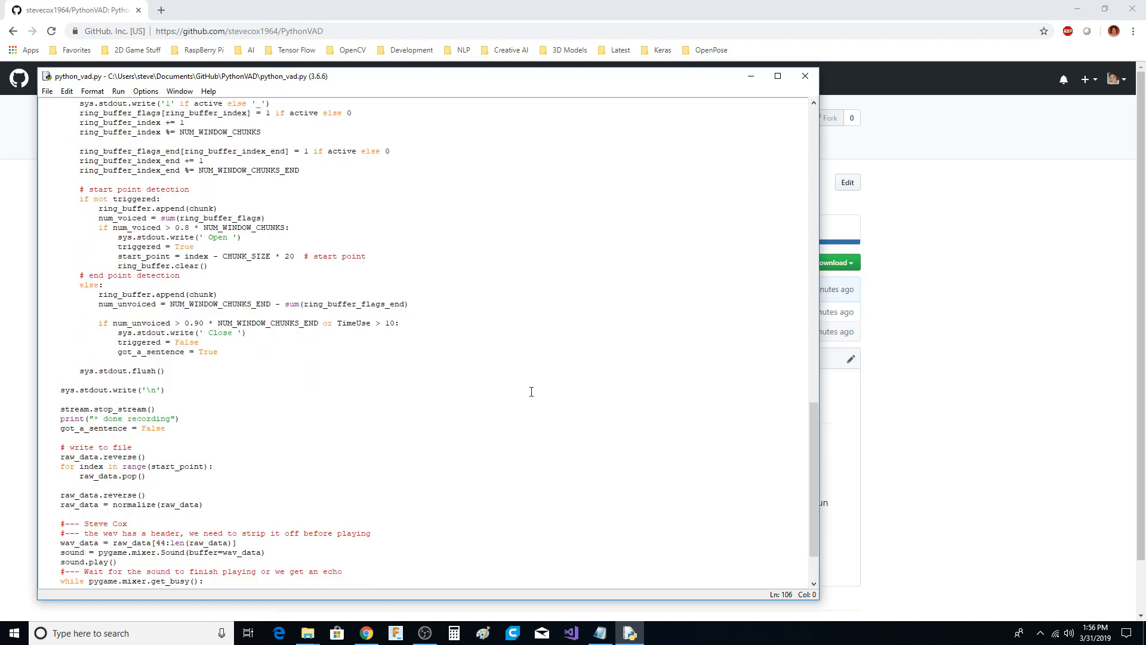
pyautogui.scroll(-3)
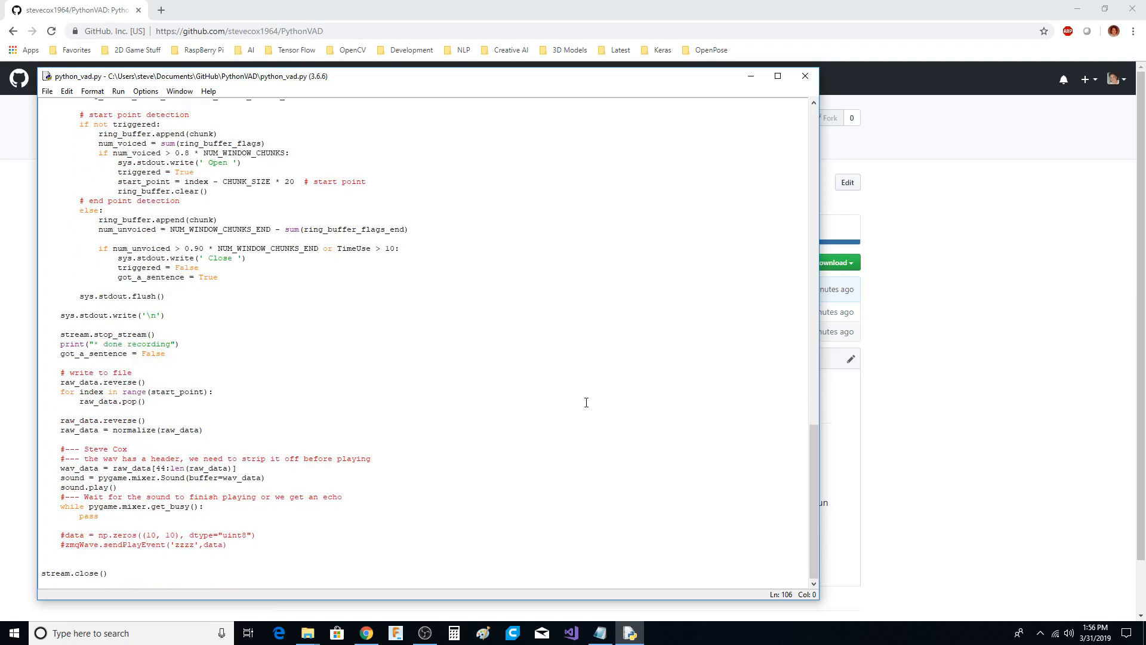
pyautogui.click(503, 483)
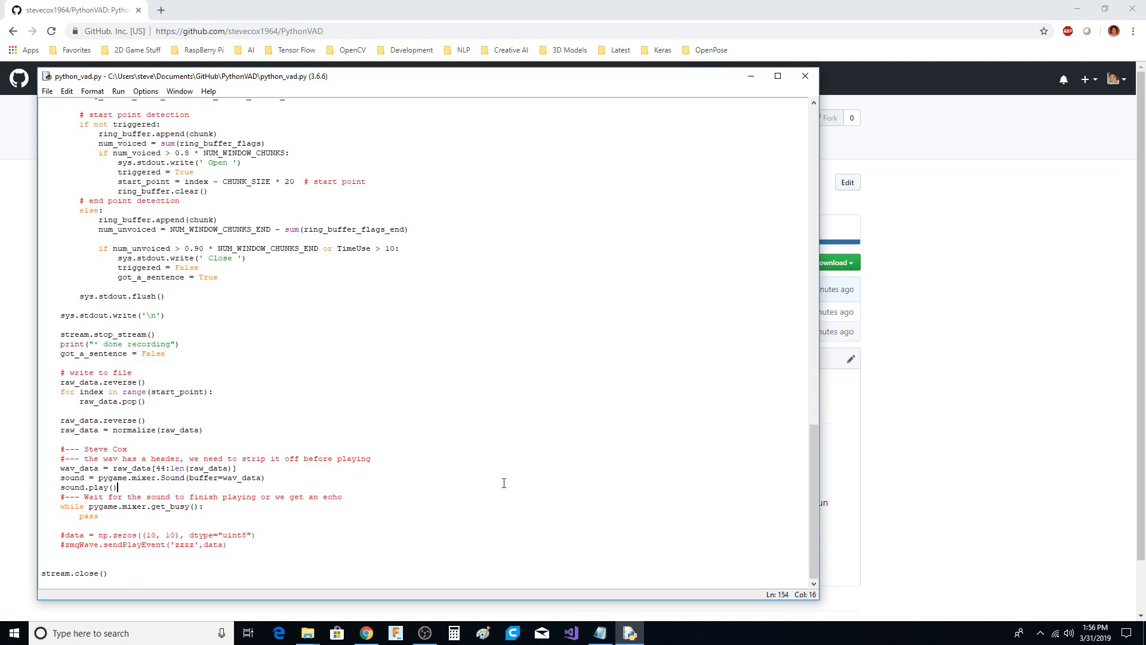
pyautogui.moveTo(71, 543)
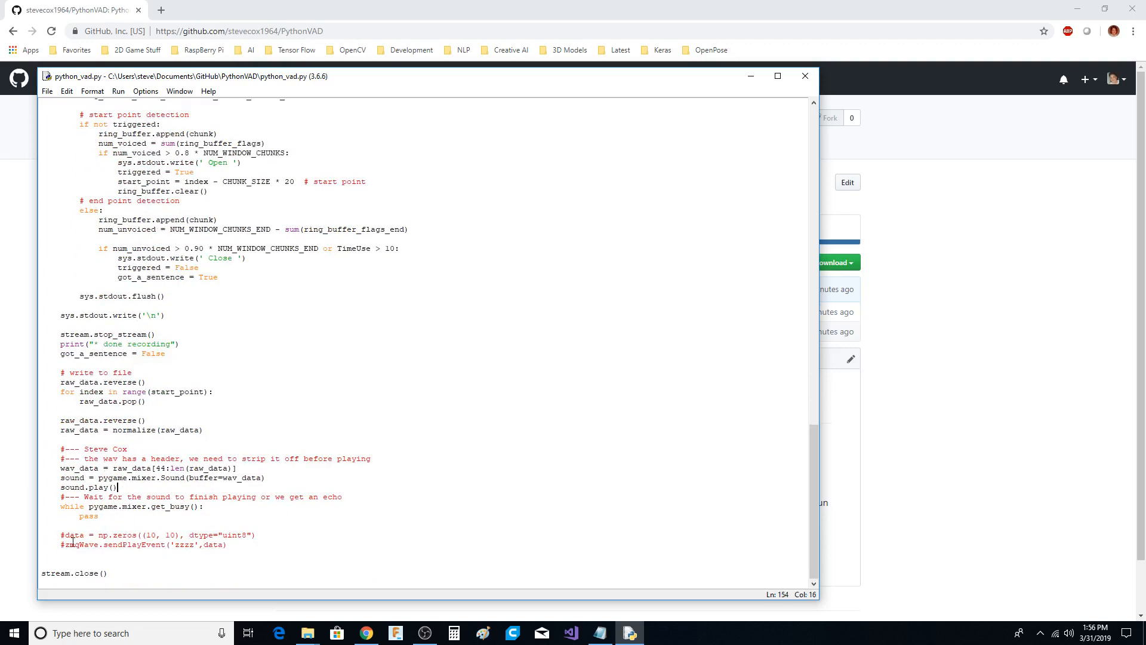
pyautogui.click(314, 542)
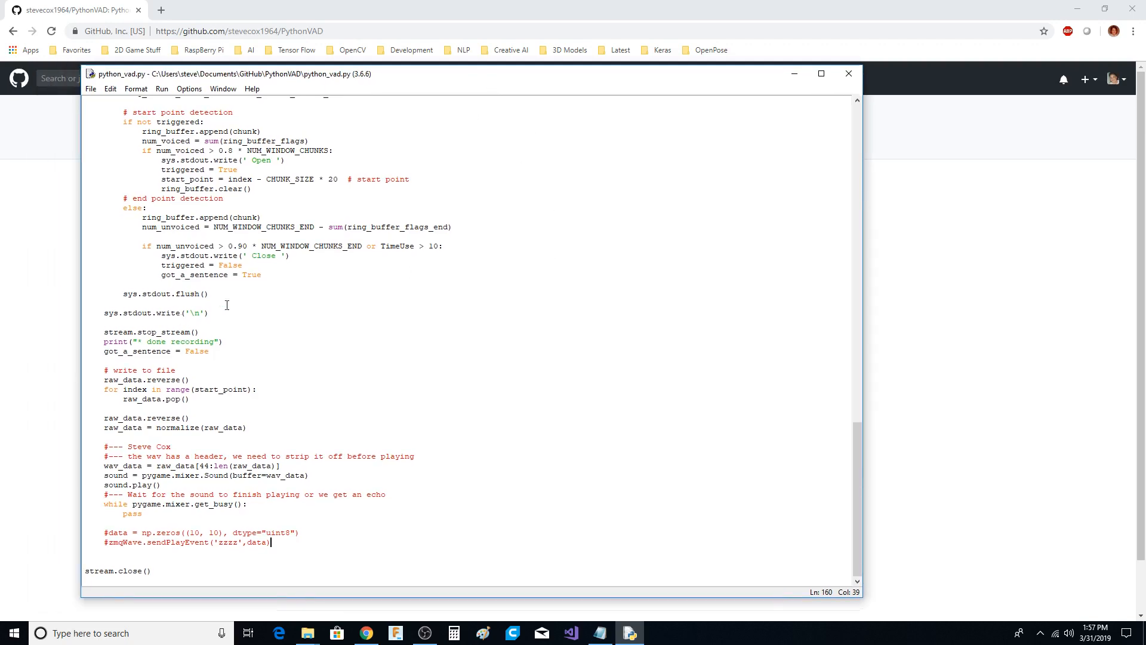
pyautogui.scroll(3)
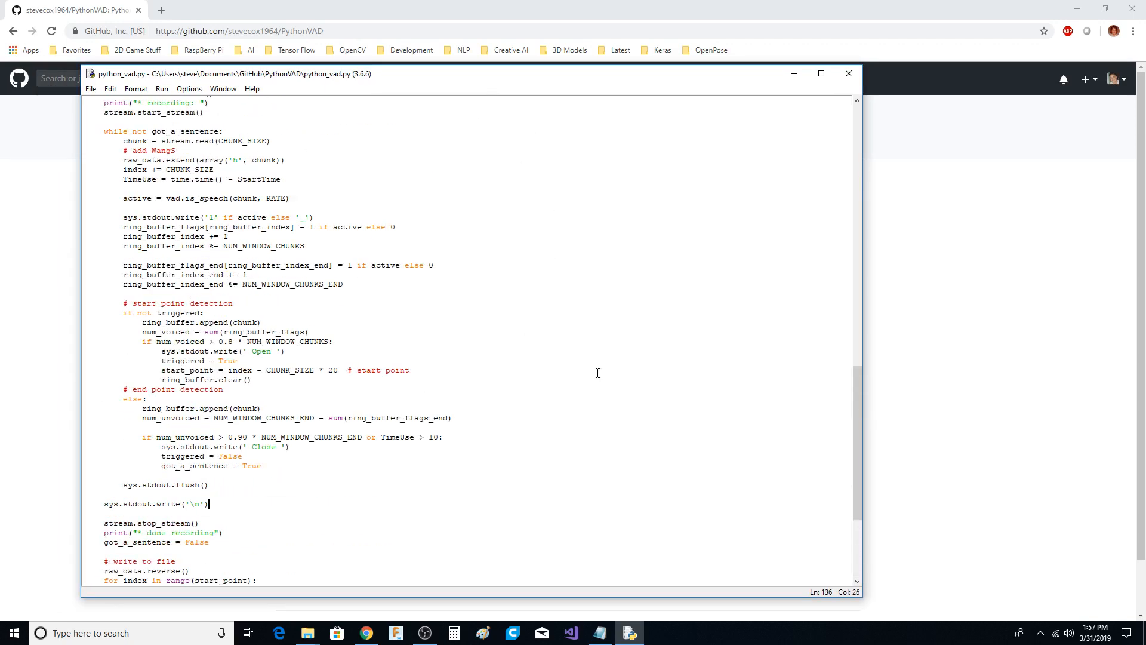
pyautogui.scroll(3)
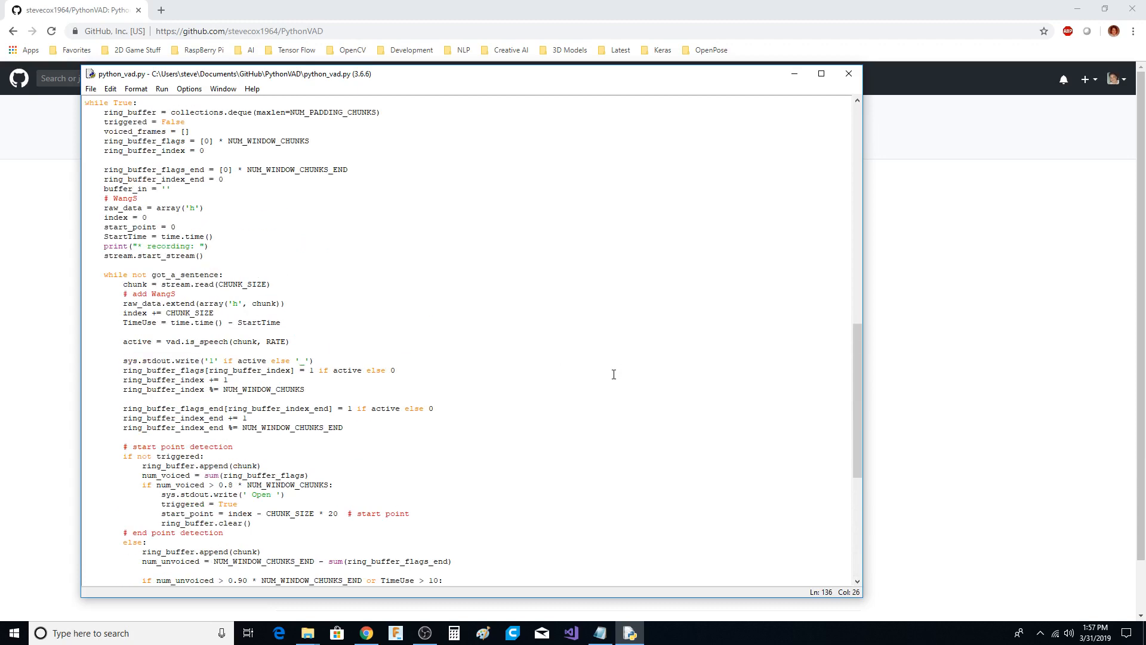
pyautogui.scroll(3)
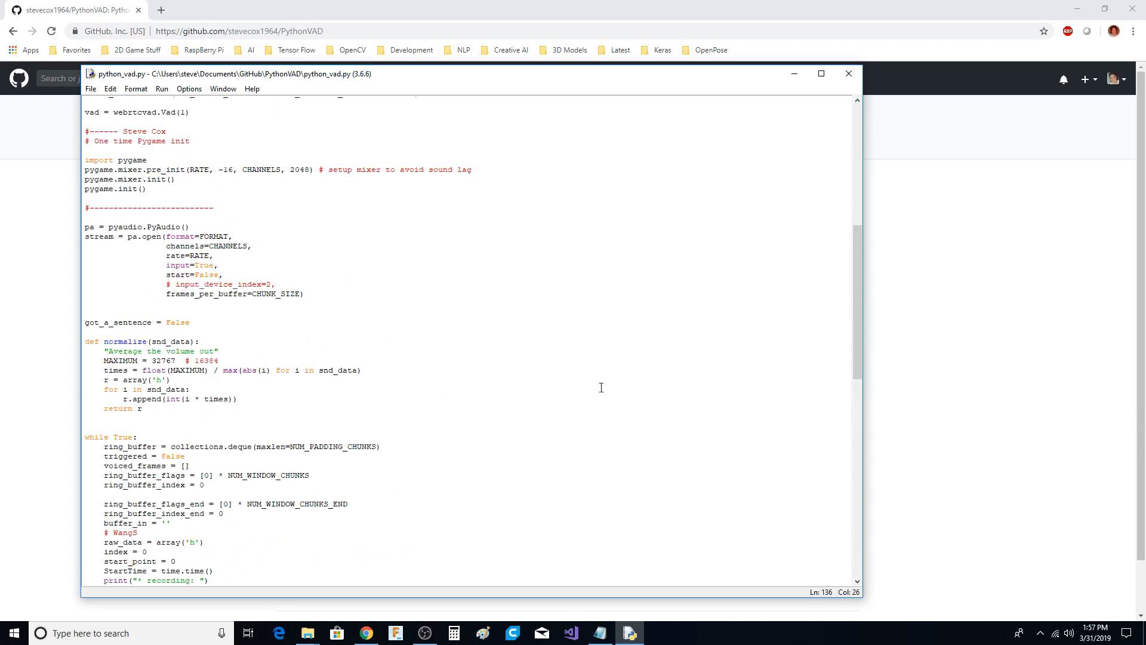
pyautogui.scroll(-3)
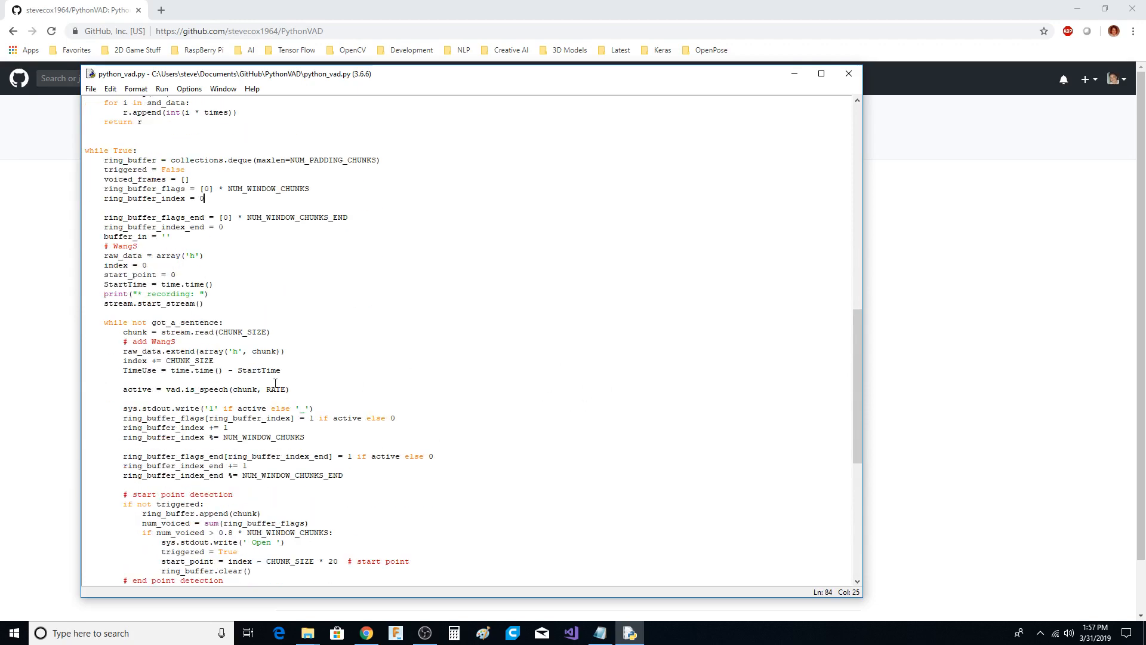
pyautogui.doubleClick(183, 351)
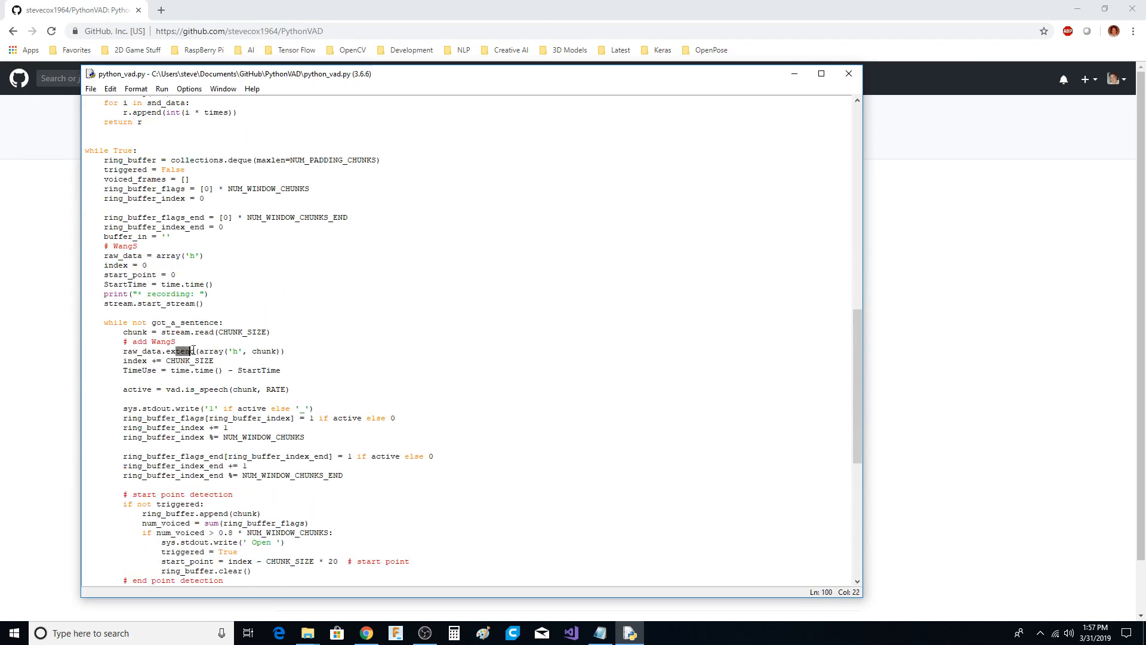
pyautogui.scroll(-3)
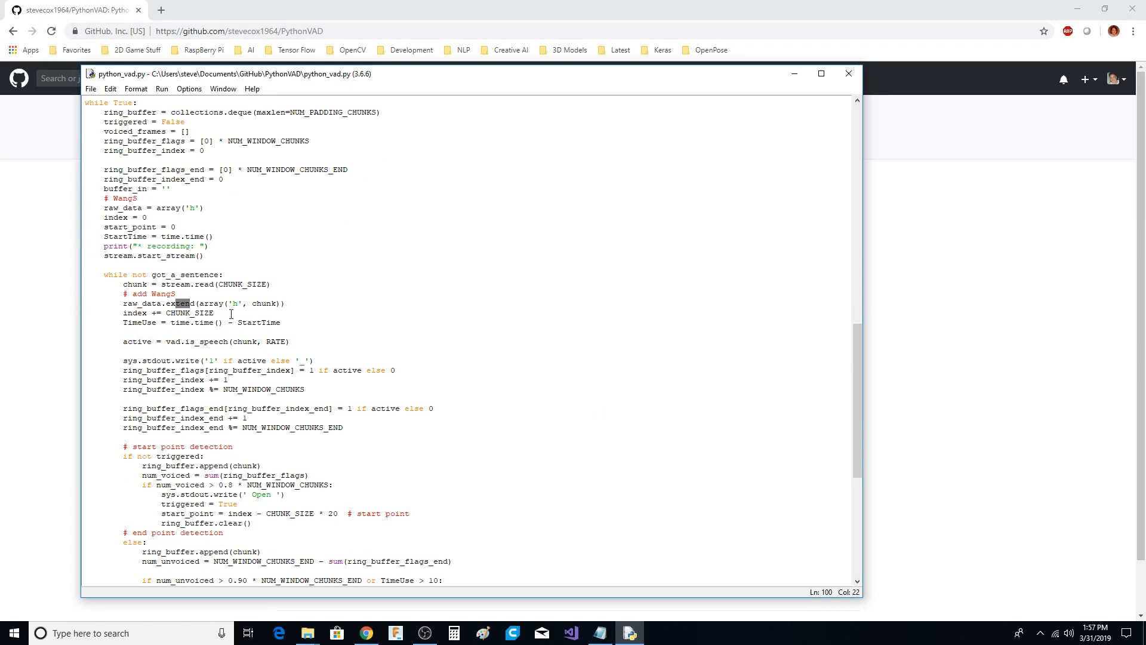
pyautogui.scroll(3)
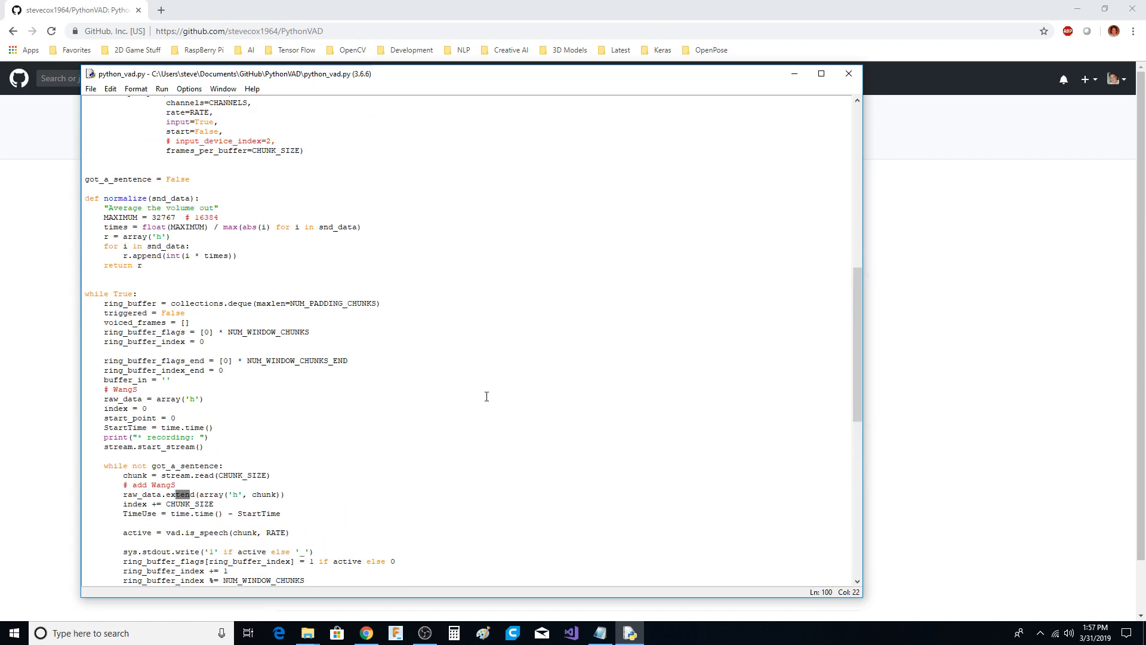
pyautogui.scroll(3)
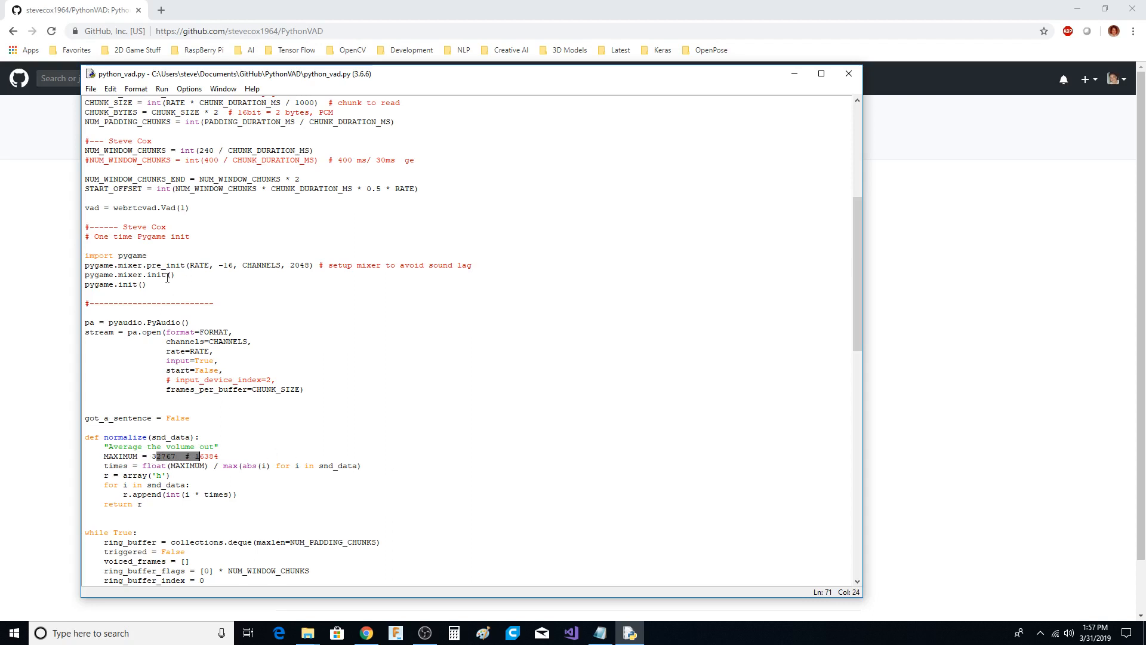
pyautogui.moveTo(213, 142)
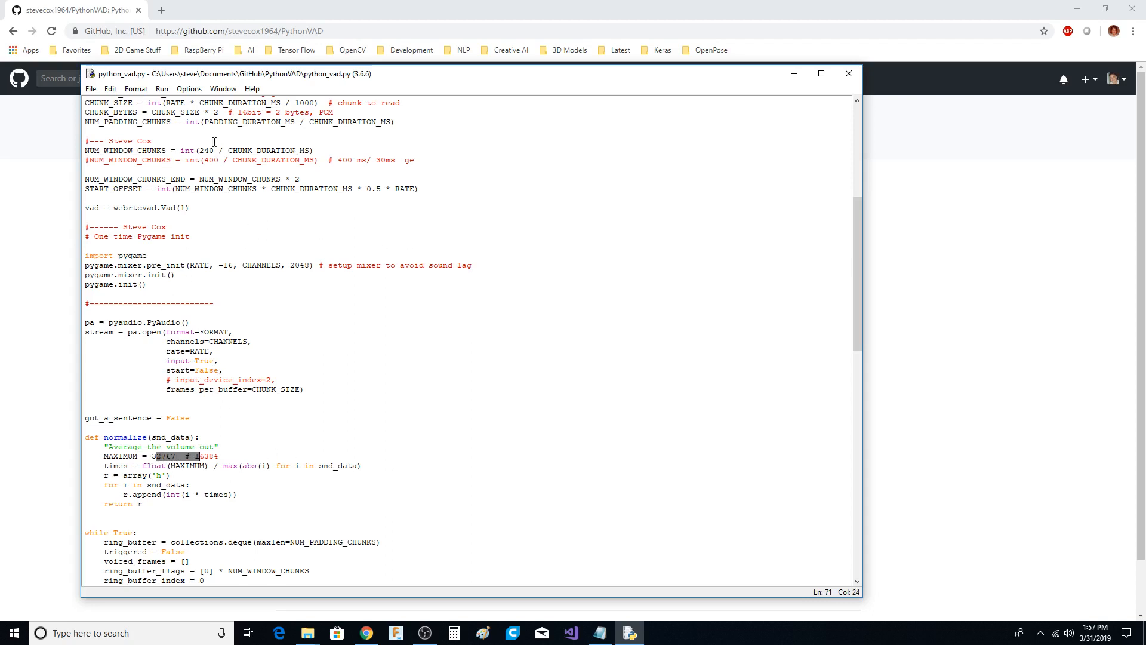
pyautogui.click(187, 157)
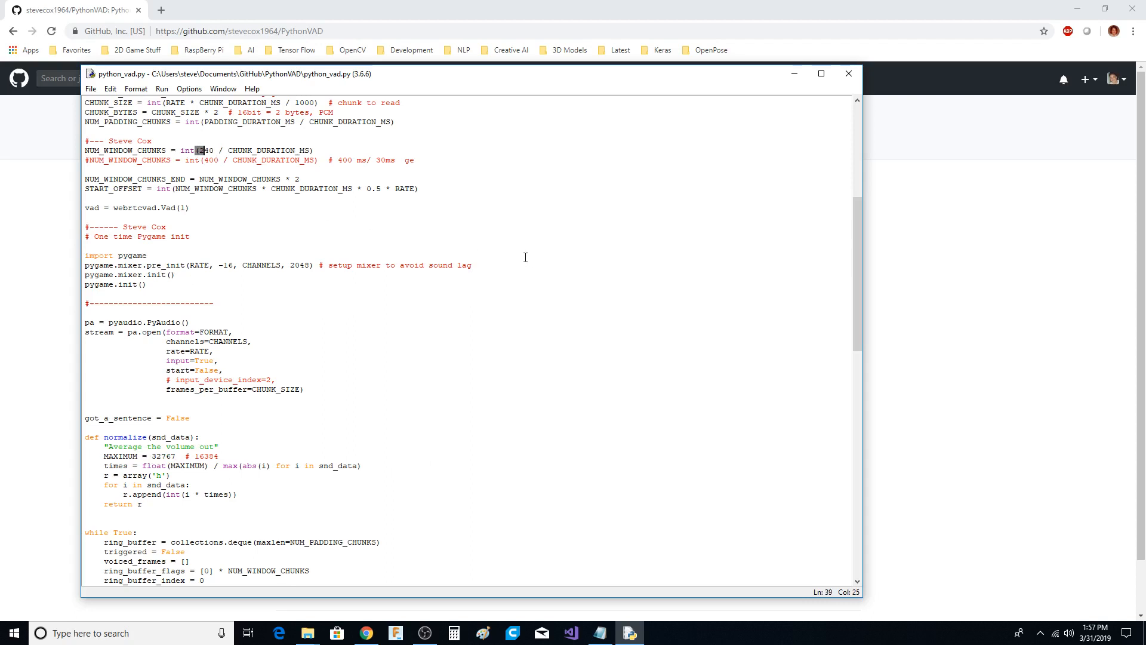
pyautogui.moveTo(594, 421)
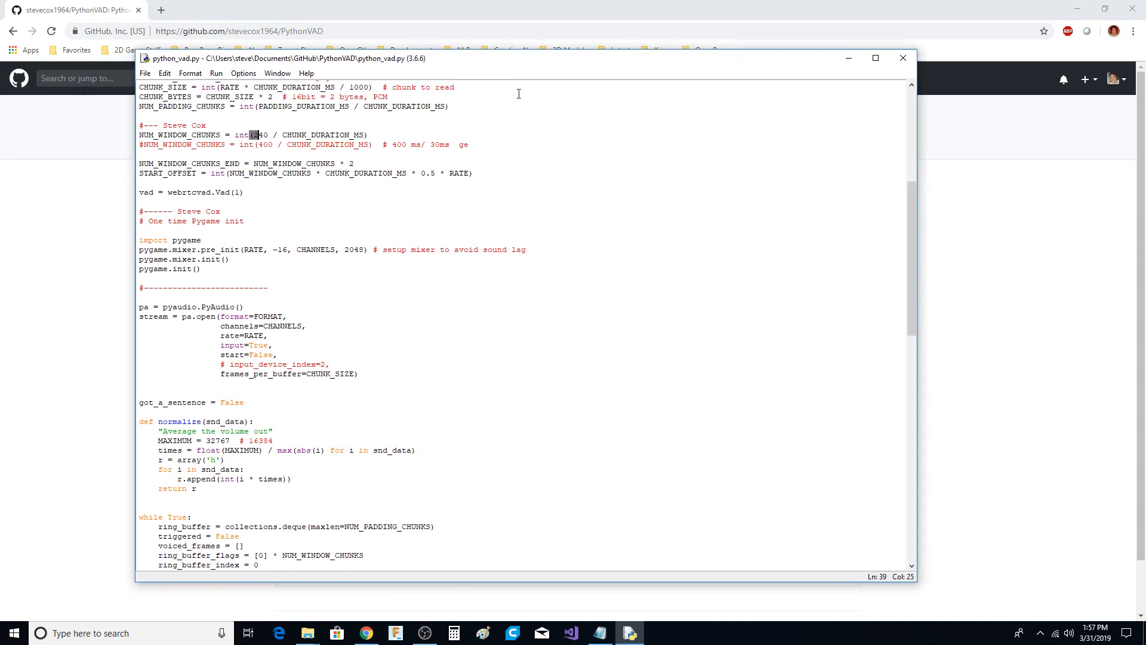
pyautogui.moveTo(598, 348)
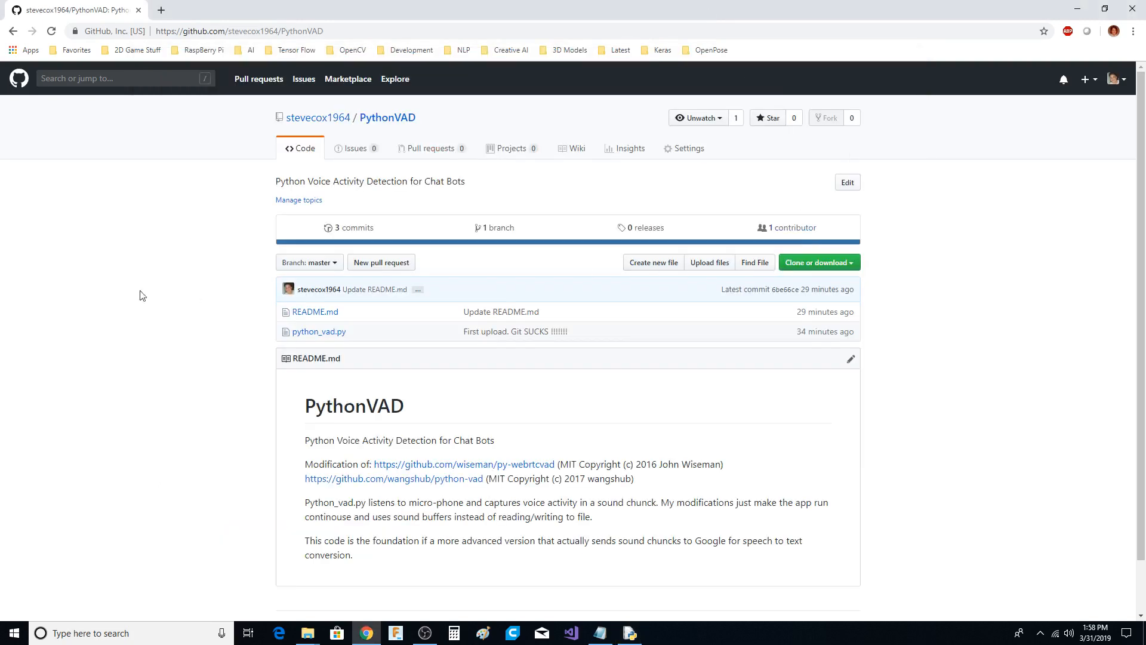
pyautogui.moveTo(203, 240)
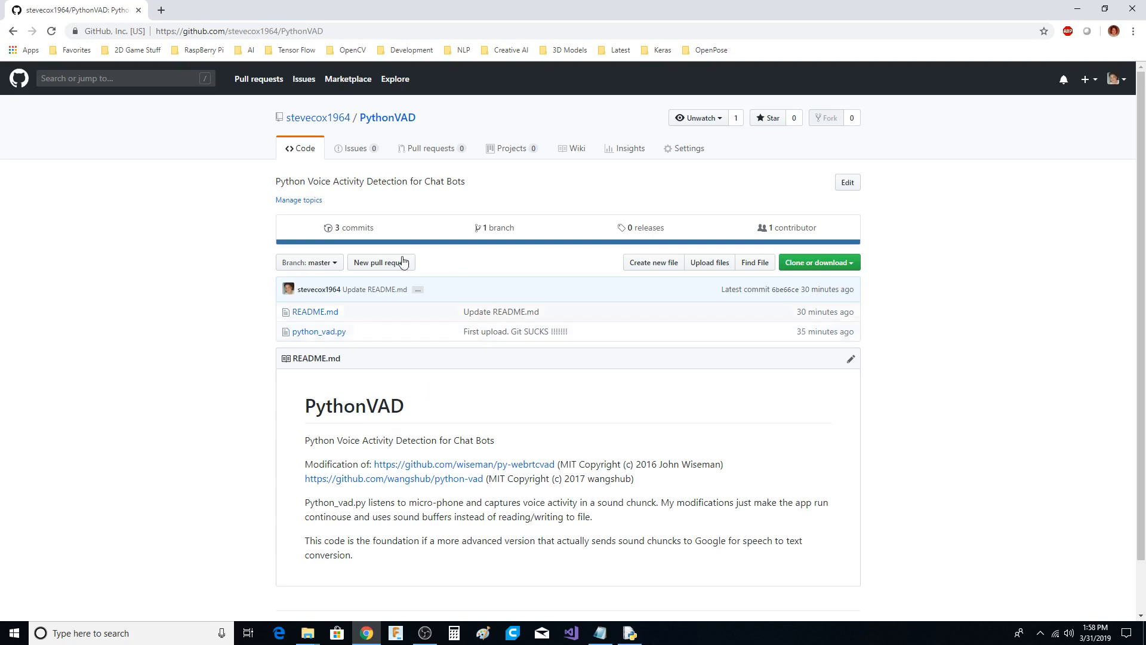
pyautogui.moveTo(240, 308)
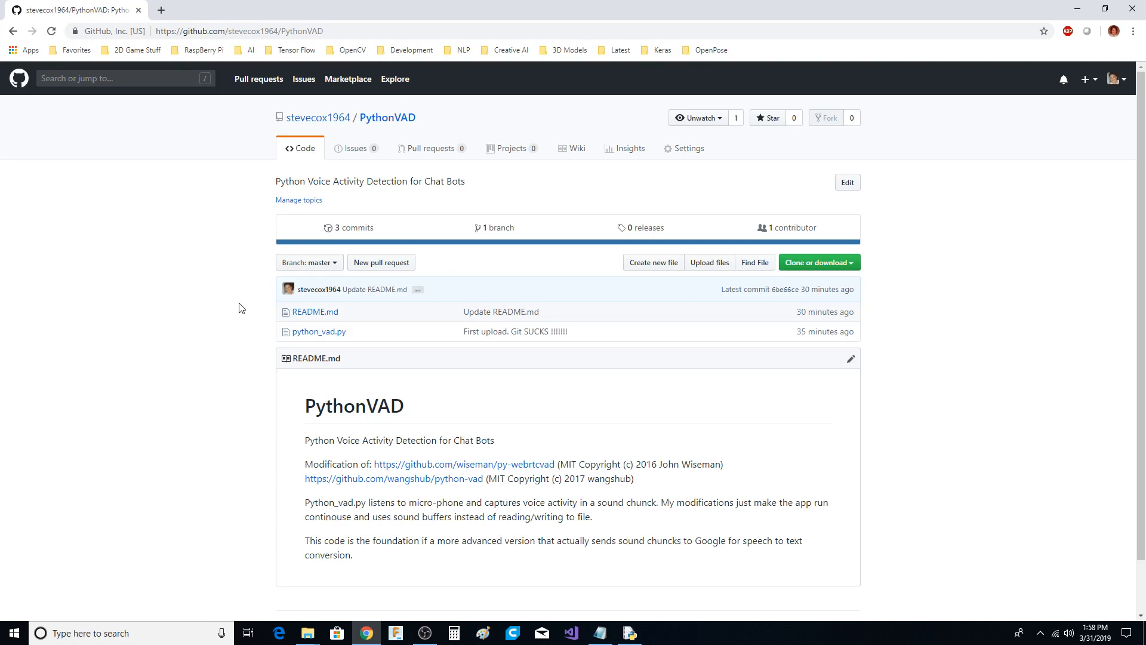
pyautogui.moveTo(213, 358)
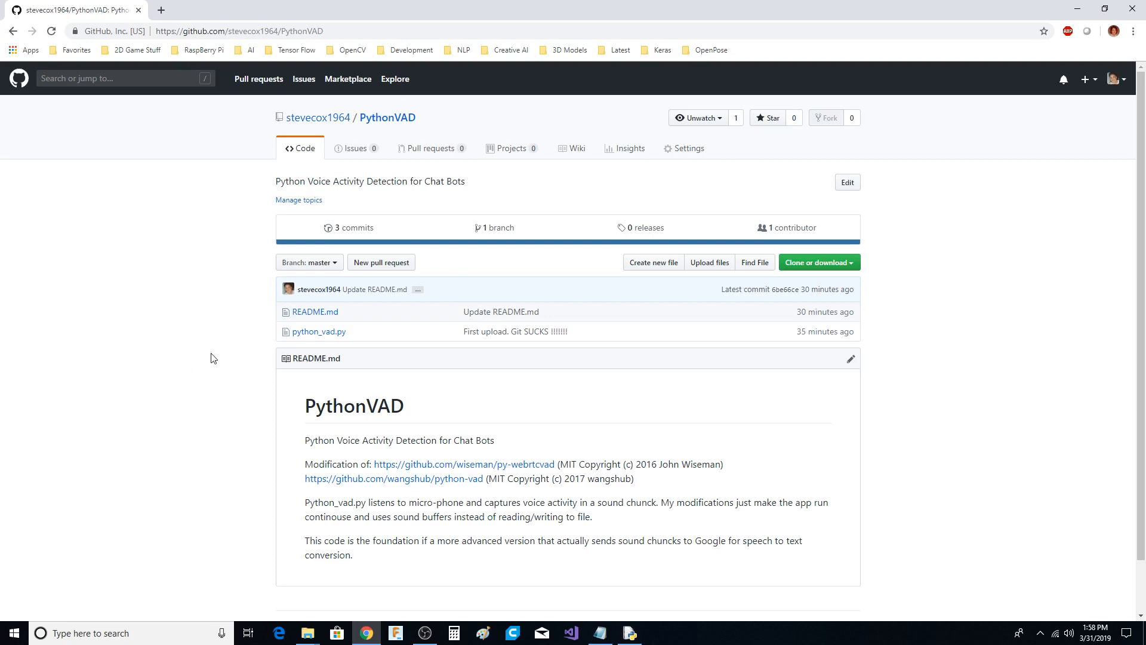
pyautogui.moveTo(387, 118)
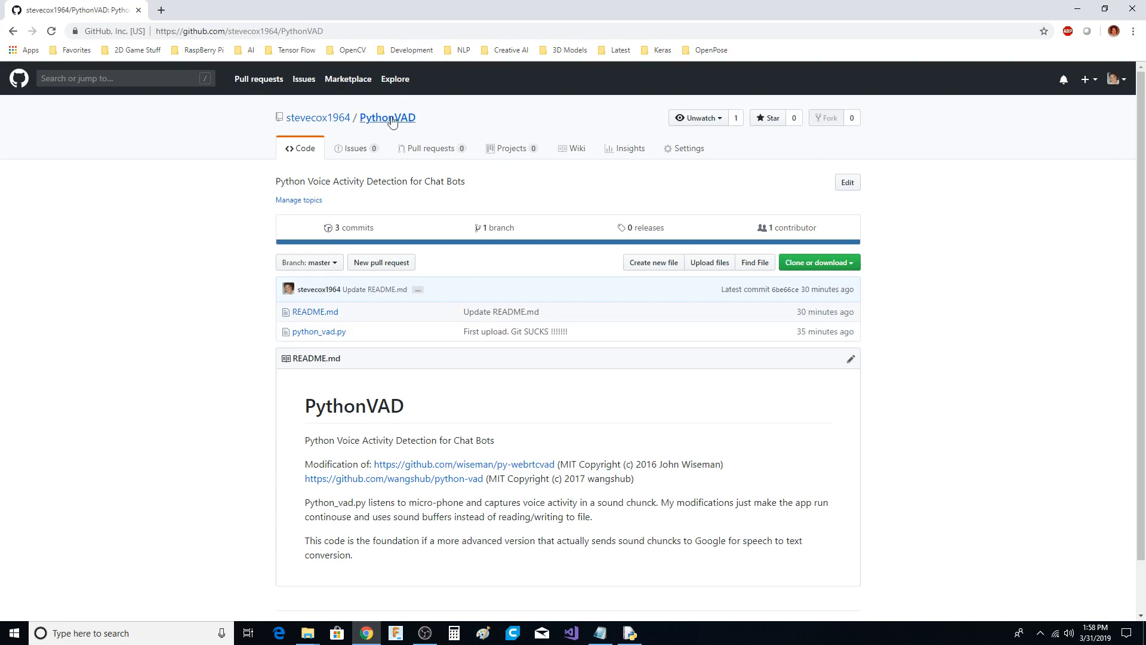
pyautogui.click(318, 118)
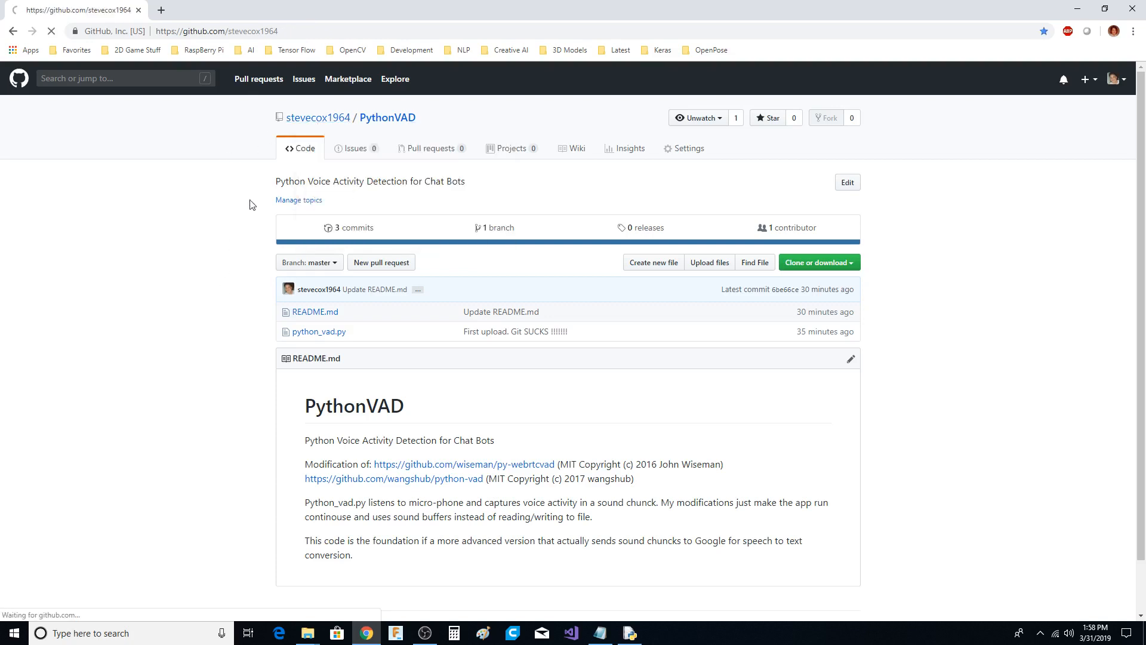
pyautogui.click(316, 117)
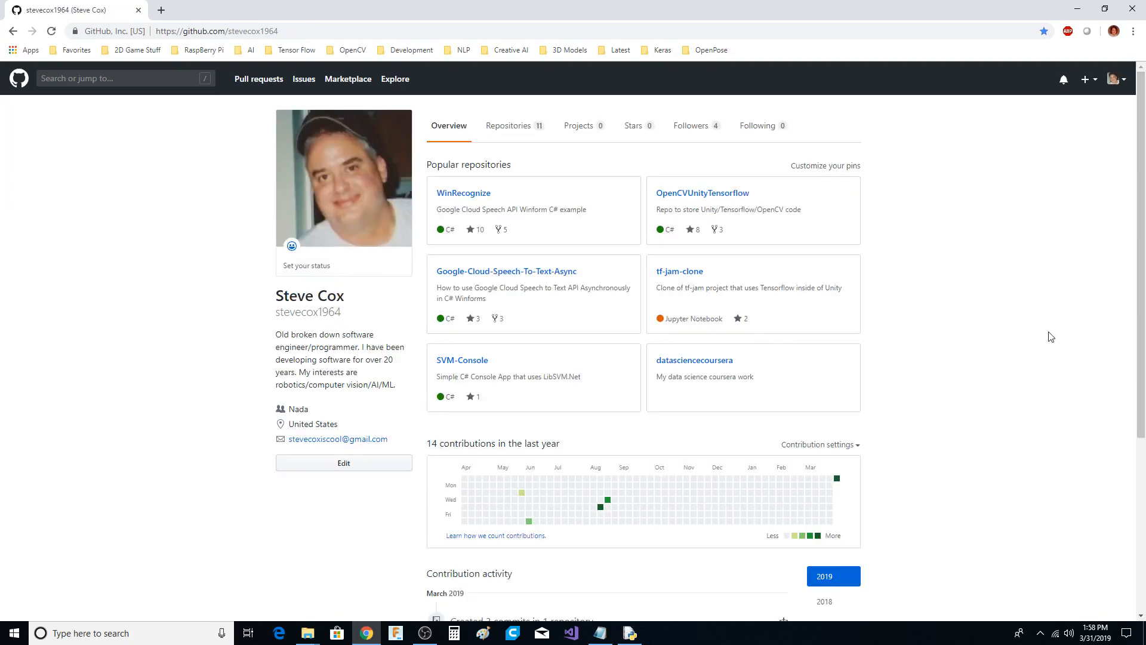
pyautogui.moveTo(1012, 295)
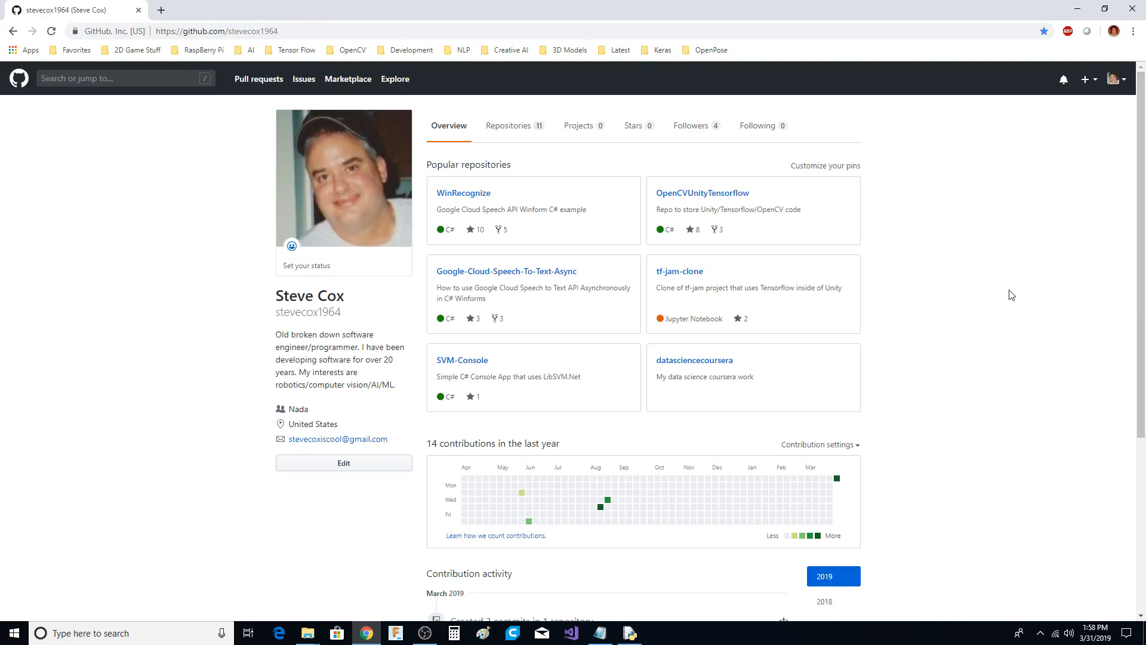
pyautogui.moveTo(939, 294)
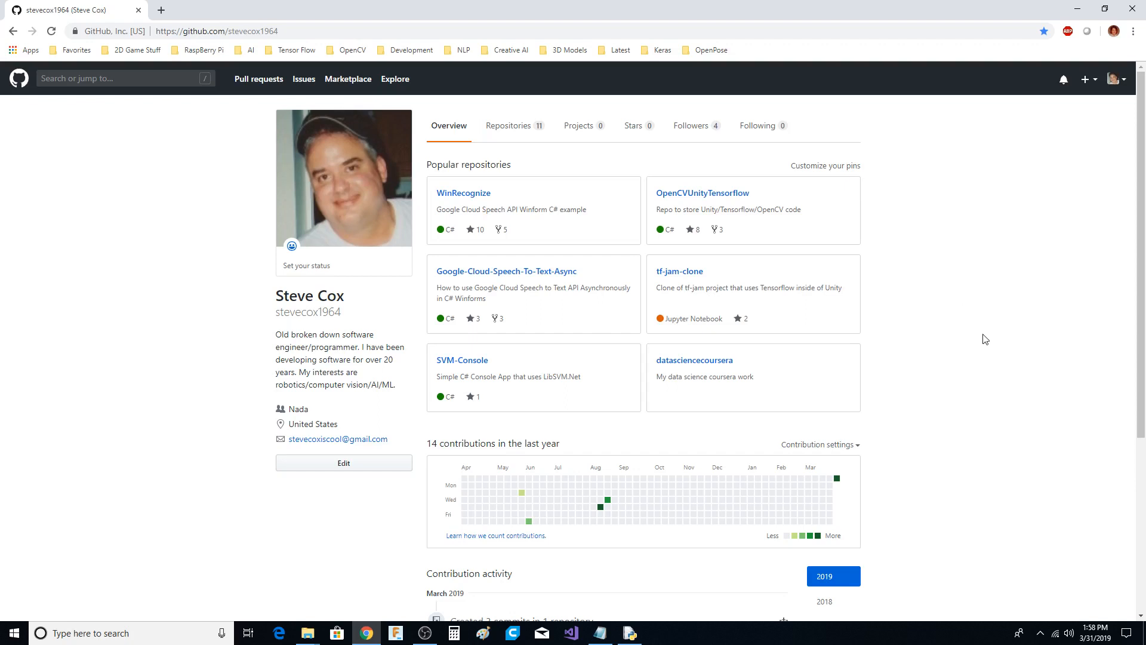
pyautogui.moveTo(907, 500)
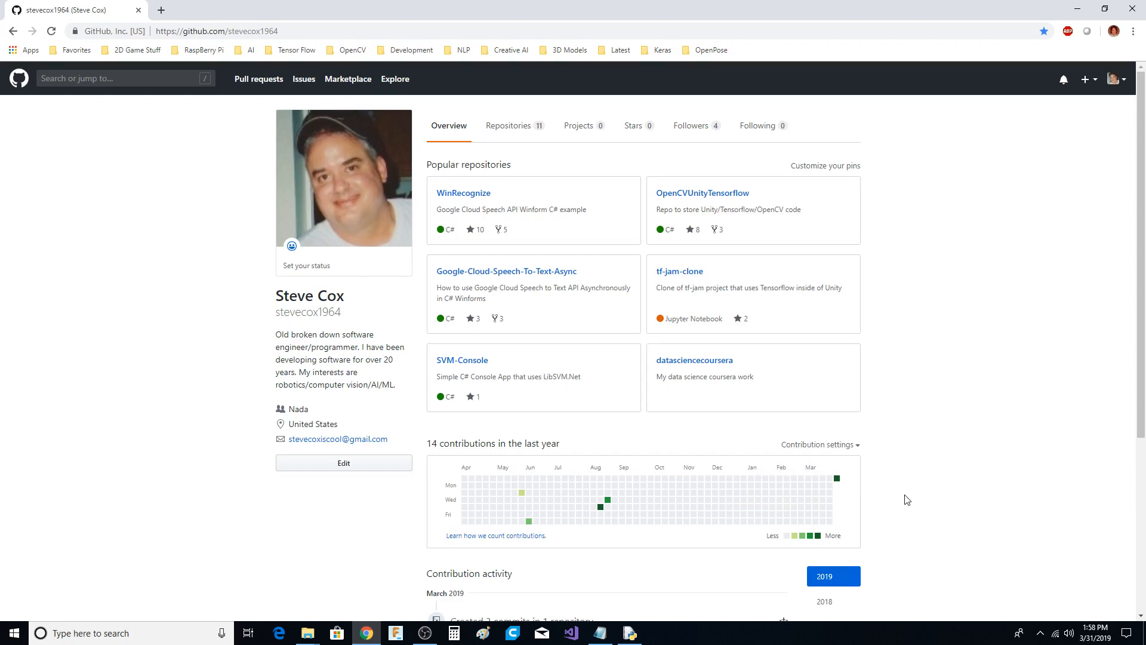
pyautogui.moveTo(995, 475)
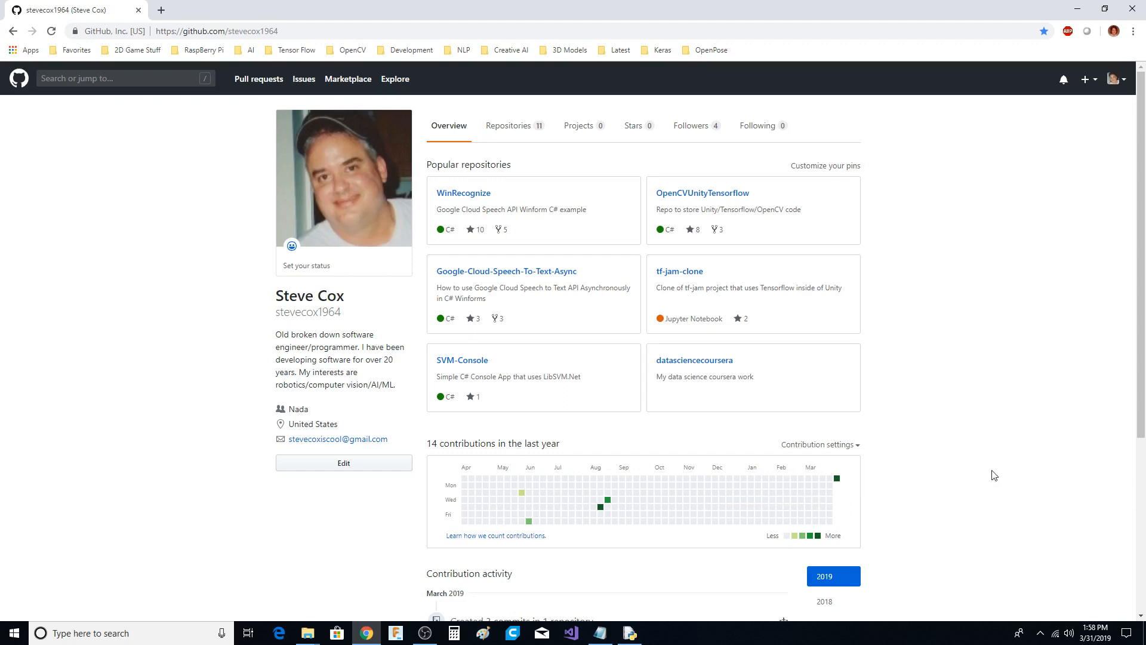
pyautogui.moveTo(1005, 462)
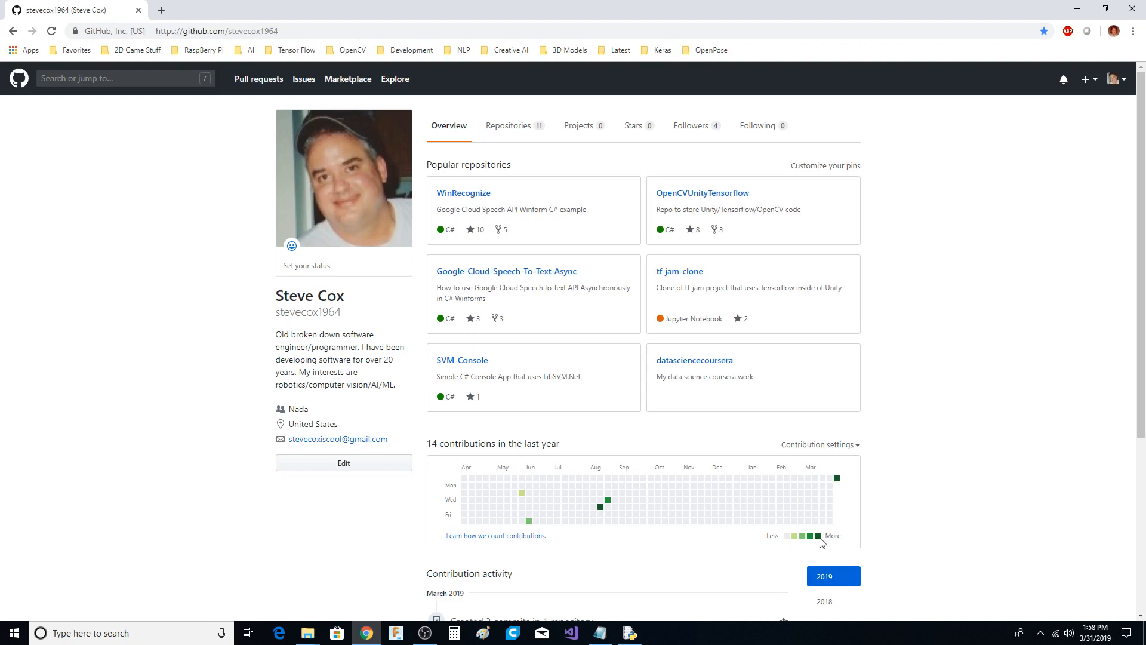
pyautogui.moveTo(425, 632)
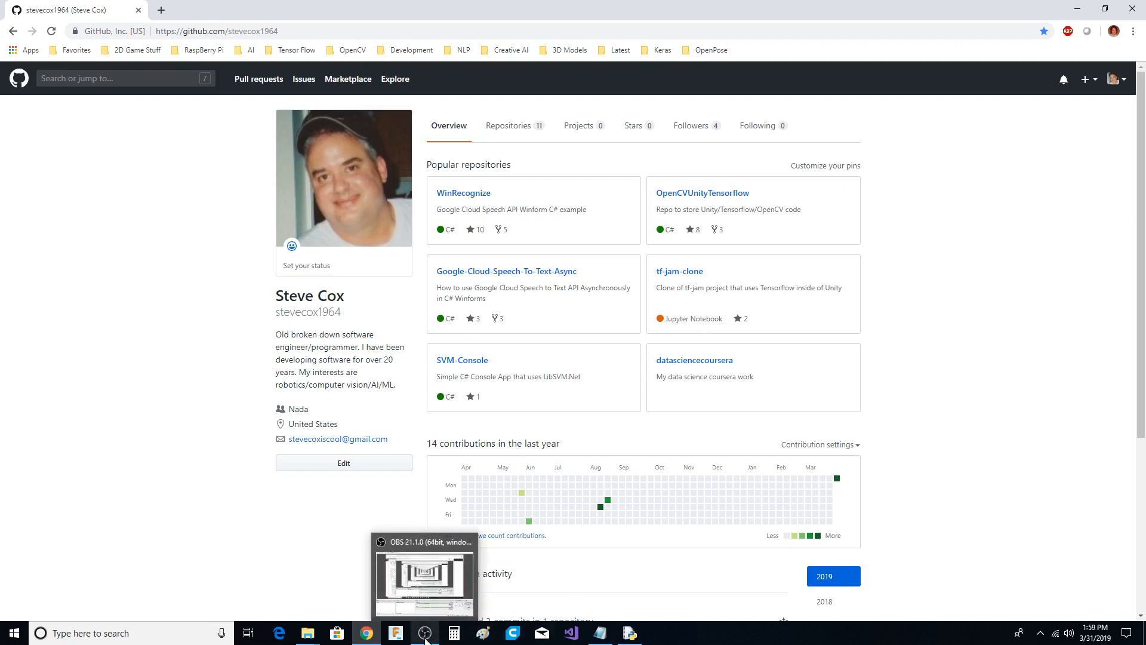
pyautogui.moveTo(164, 455)
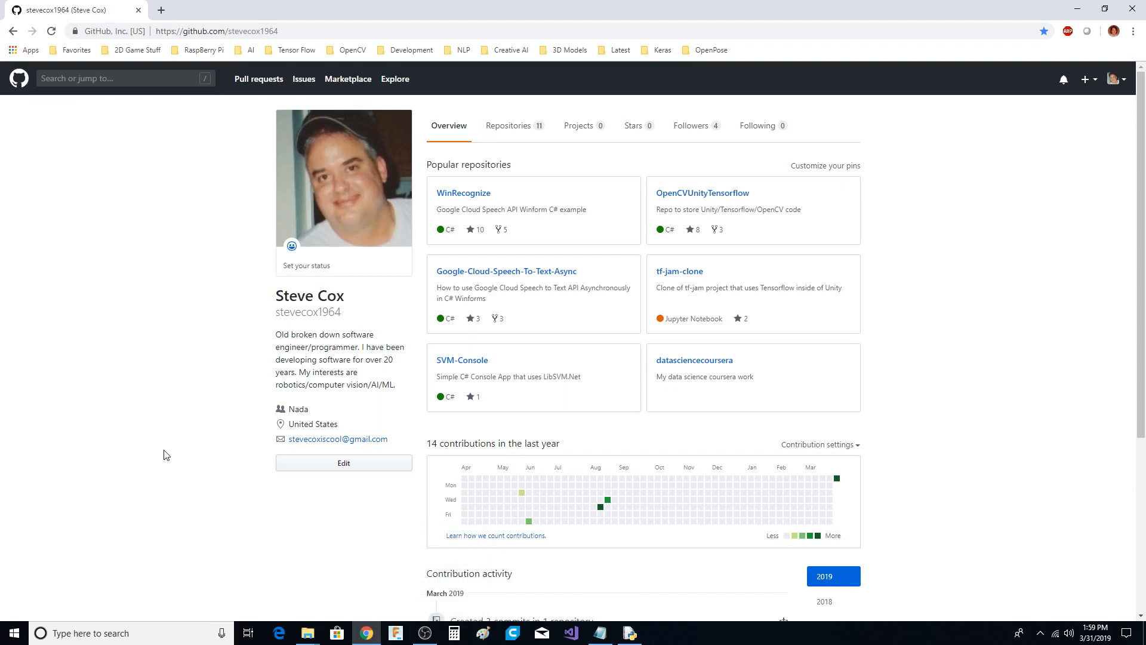
pyautogui.moveTo(208, 458)
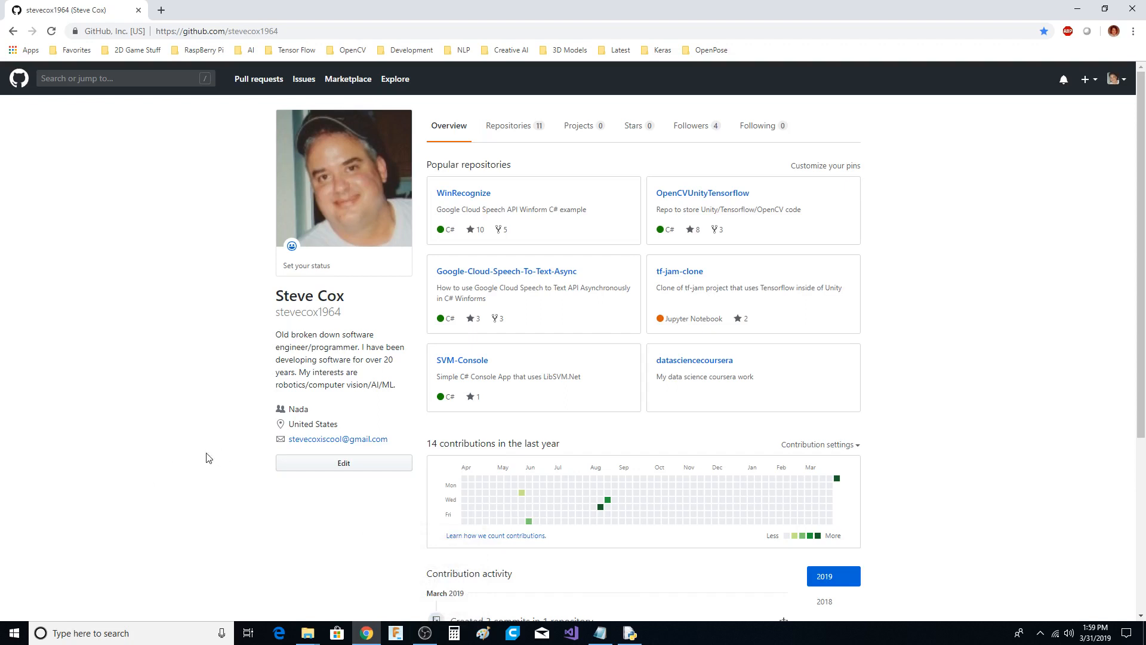
pyautogui.moveTo(204, 492)
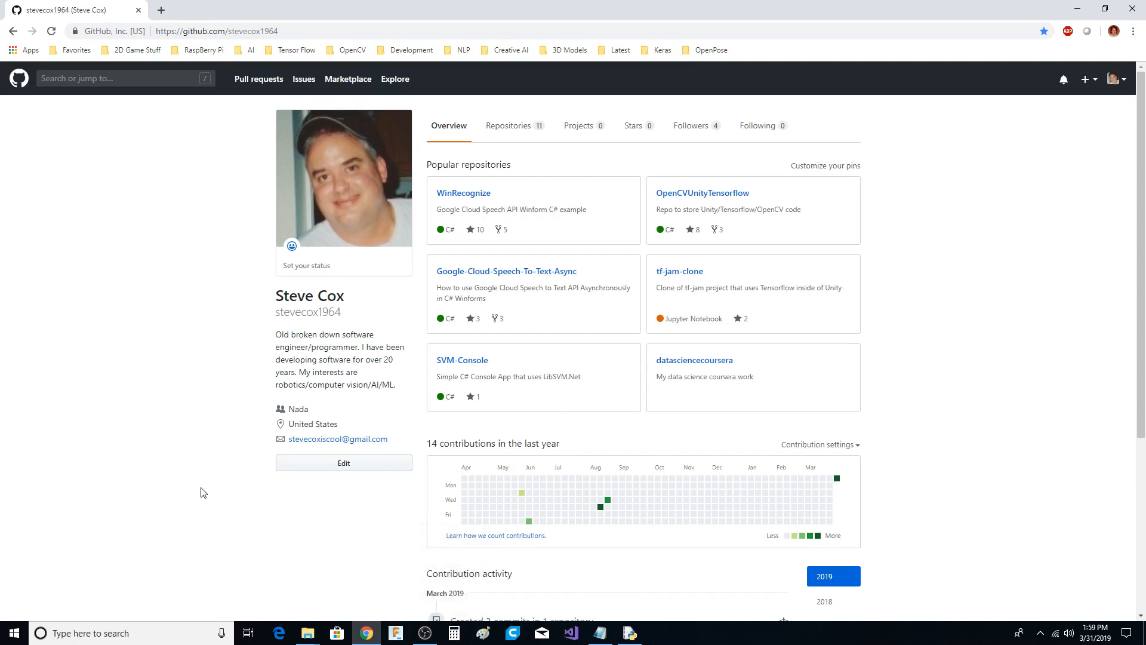
pyautogui.moveTo(196, 494)
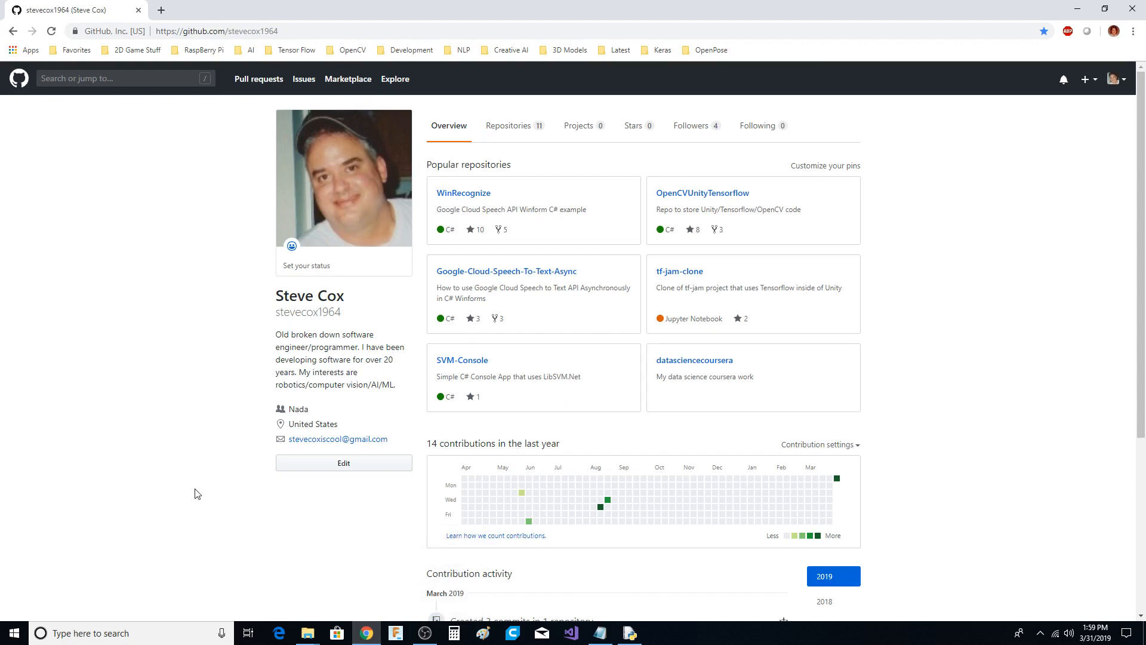
pyautogui.moveTo(229, 423)
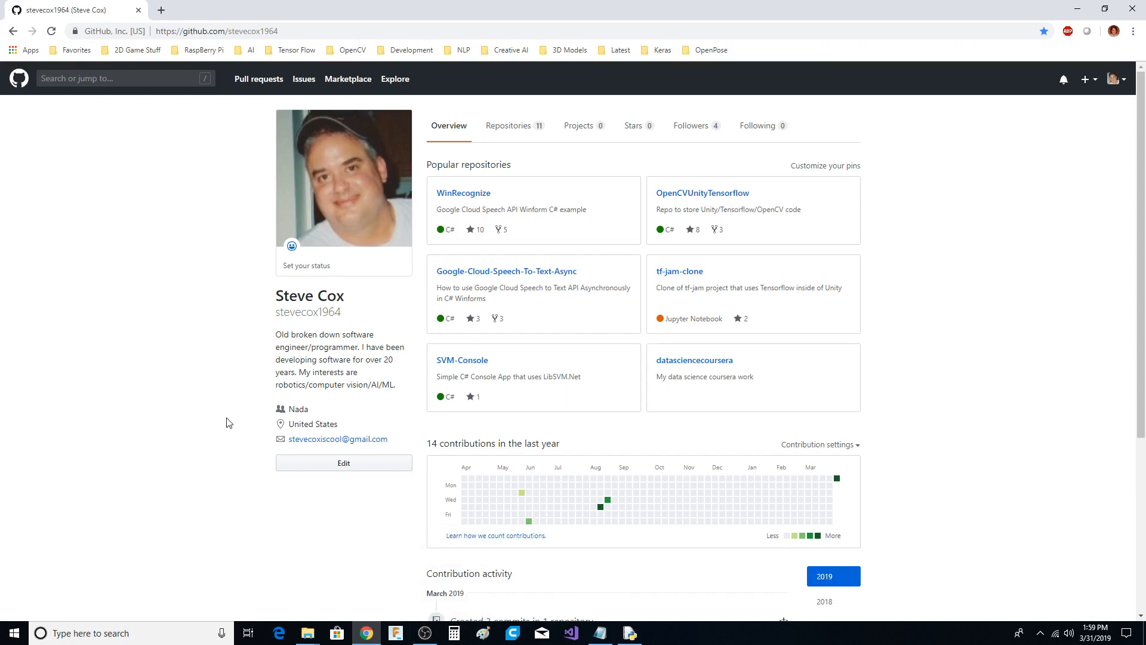
pyautogui.moveTo(361, 546)
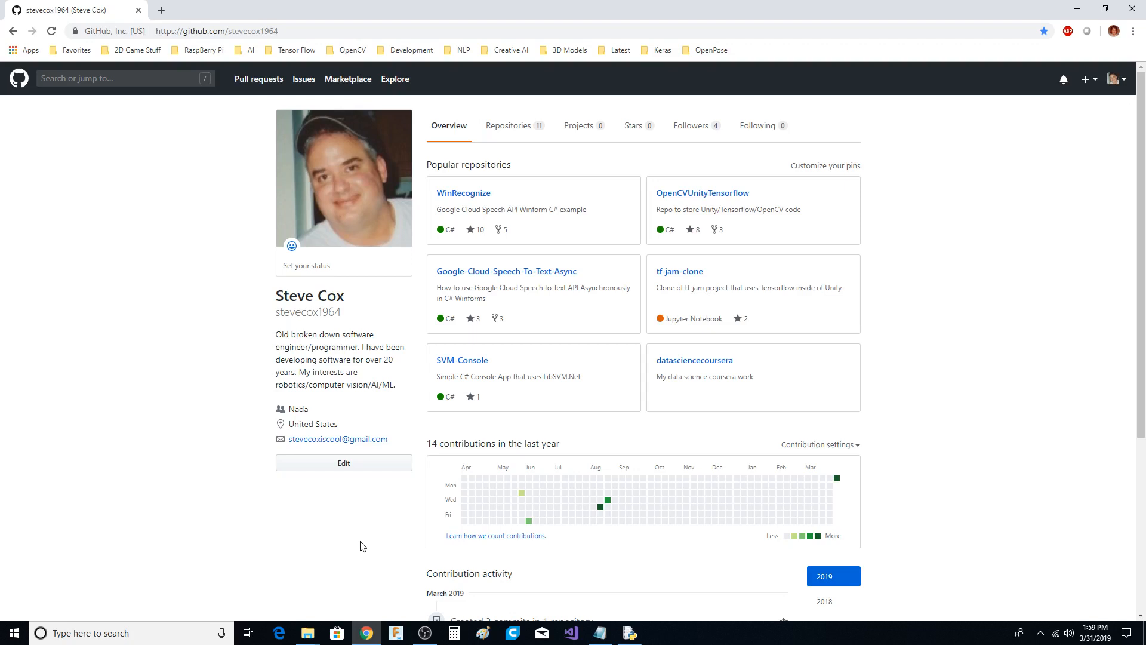
pyautogui.moveTo(194, 229)
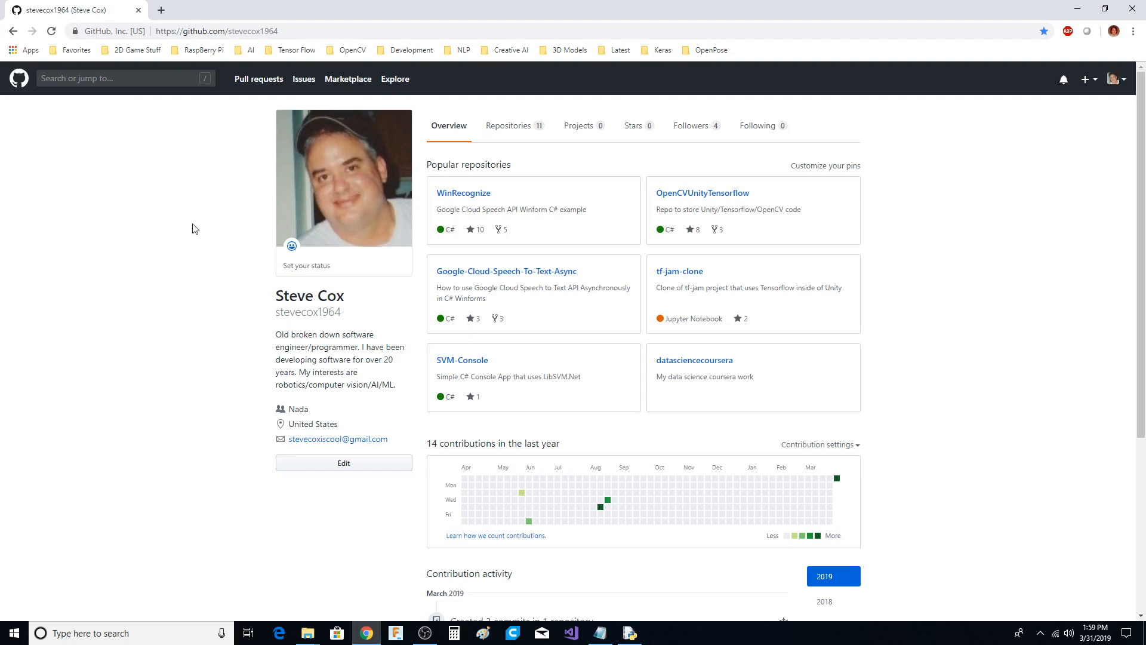
pyautogui.moveTo(164, 253)
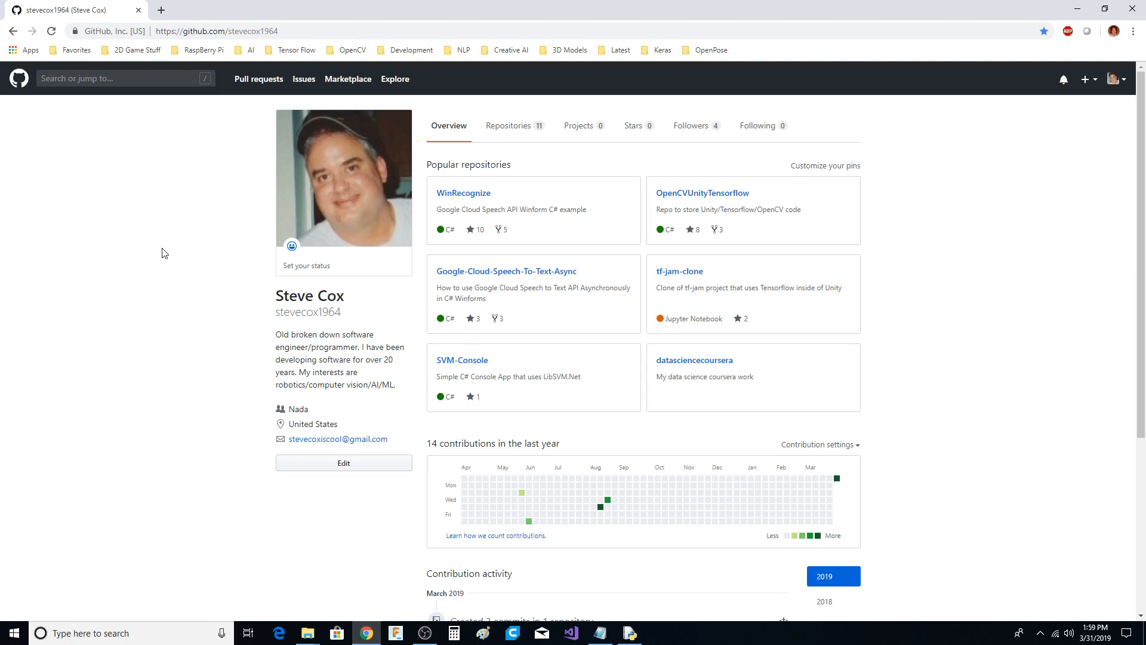
pyautogui.moveTo(241, 190)
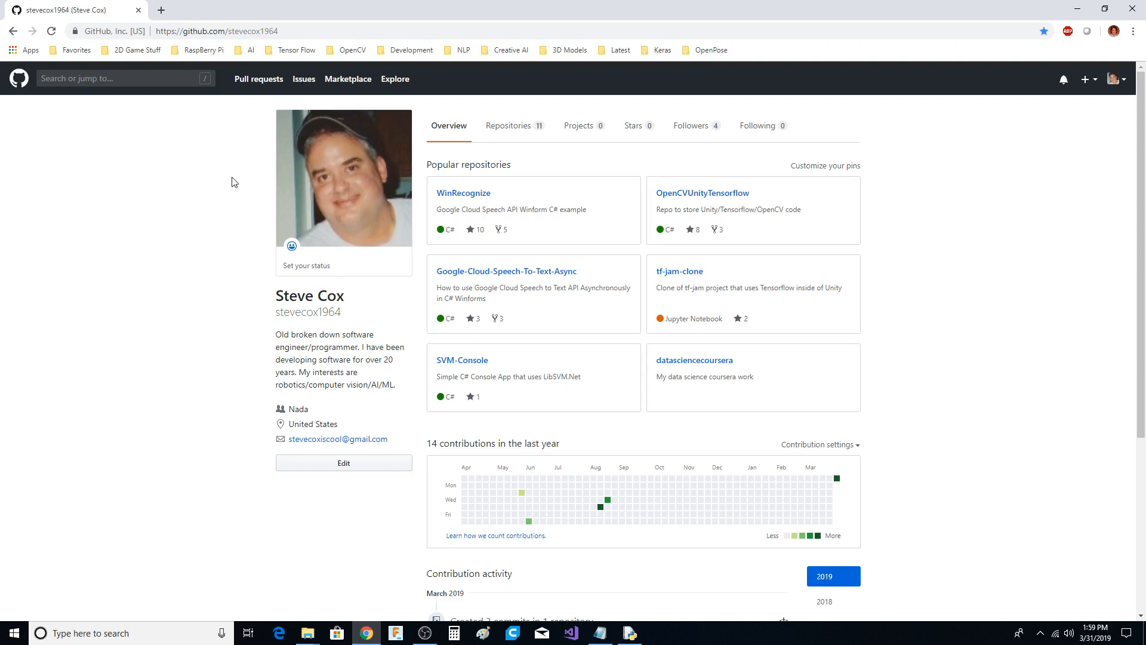
pyautogui.moveTo(226, 180)
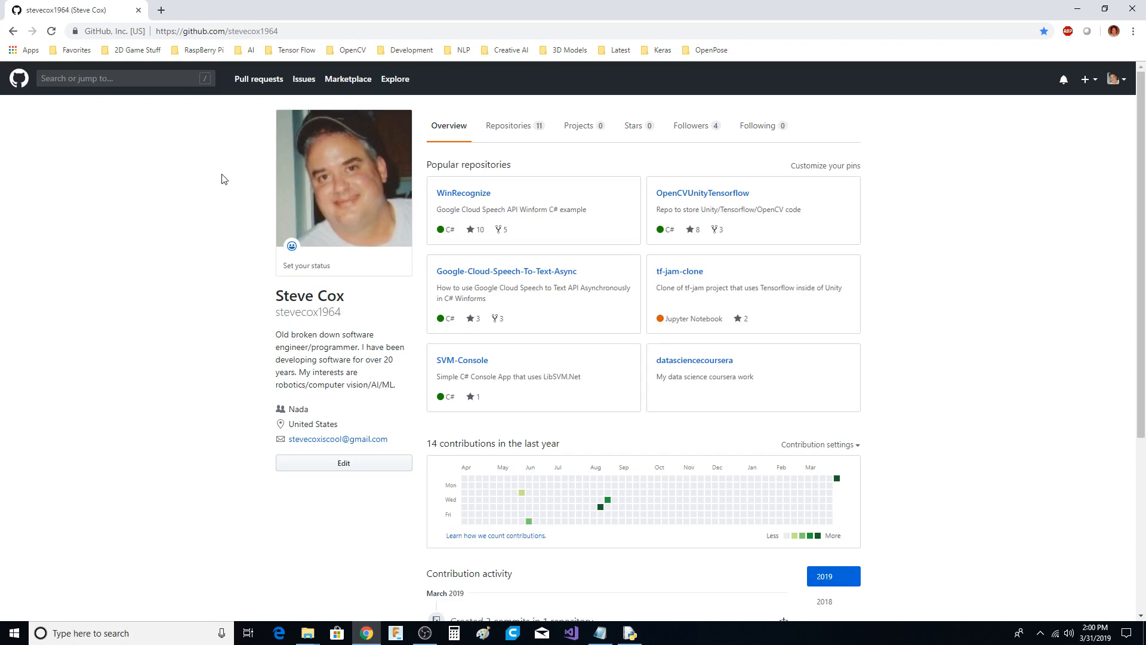
pyautogui.moveTo(211, 201)
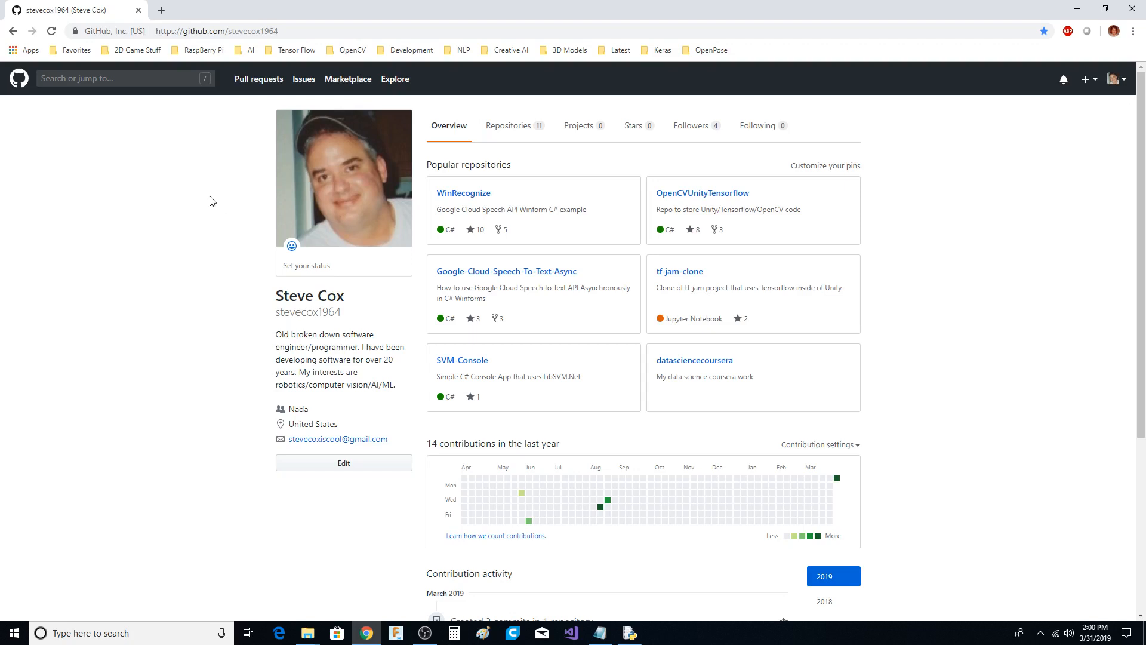
pyautogui.moveTo(217, 210)
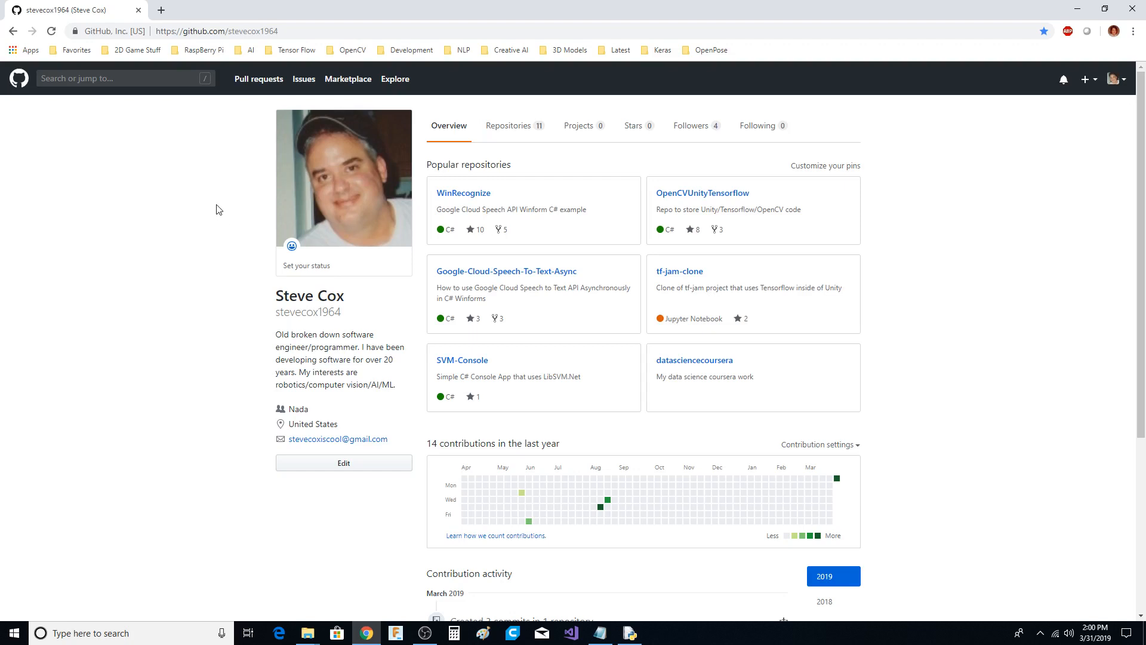
pyautogui.moveTo(207, 276)
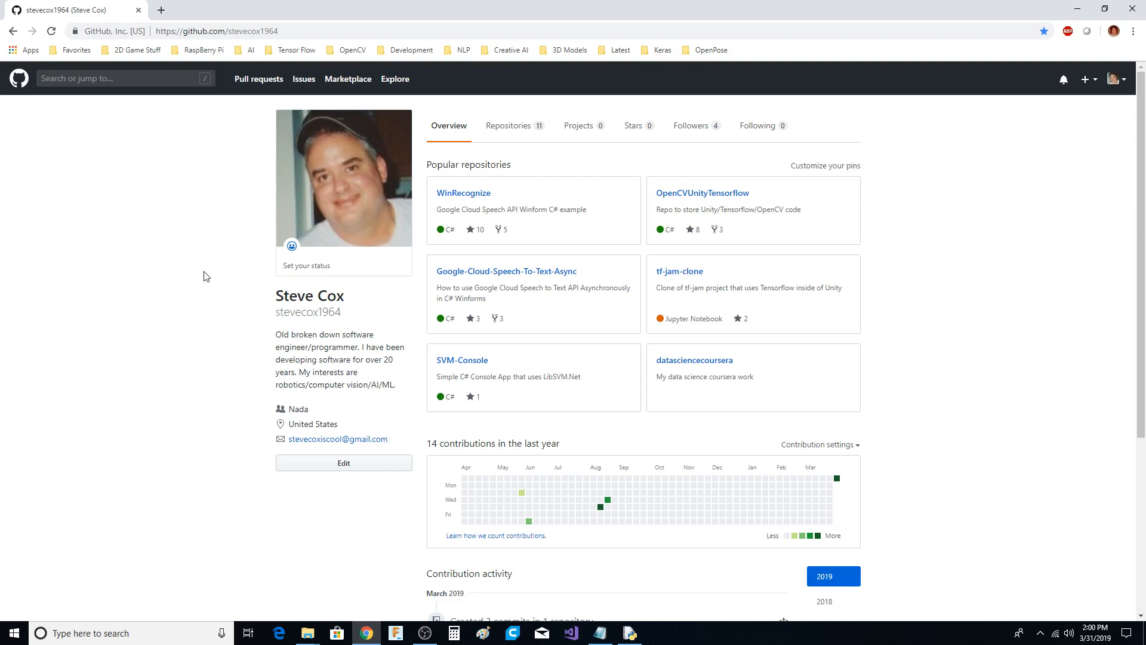
pyautogui.moveTo(584, 626)
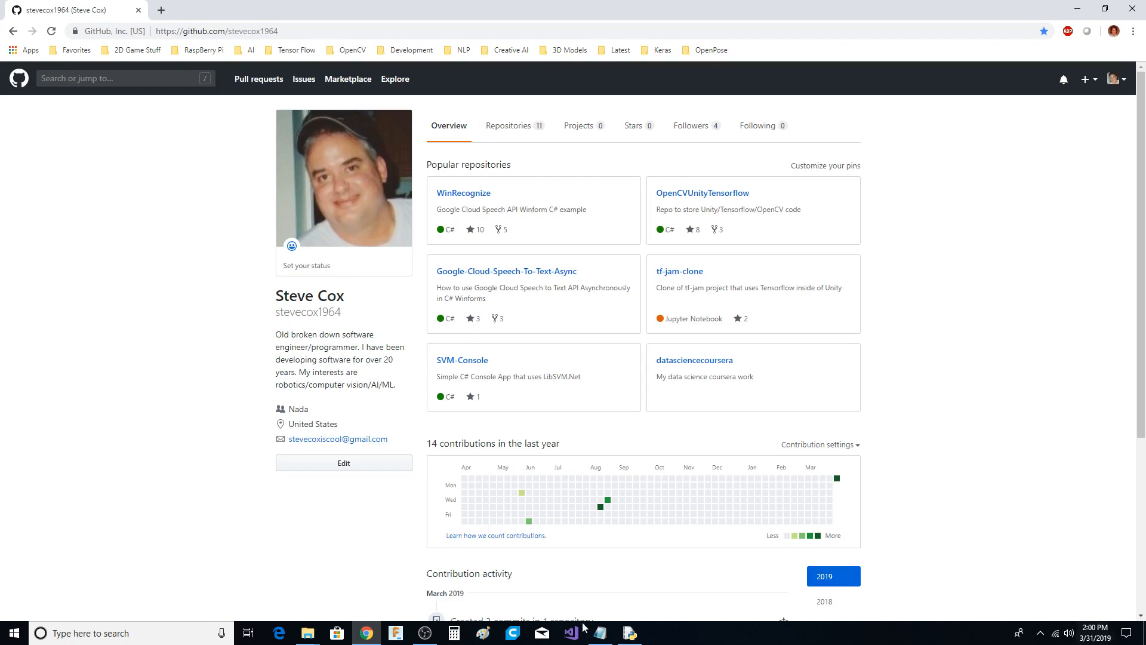